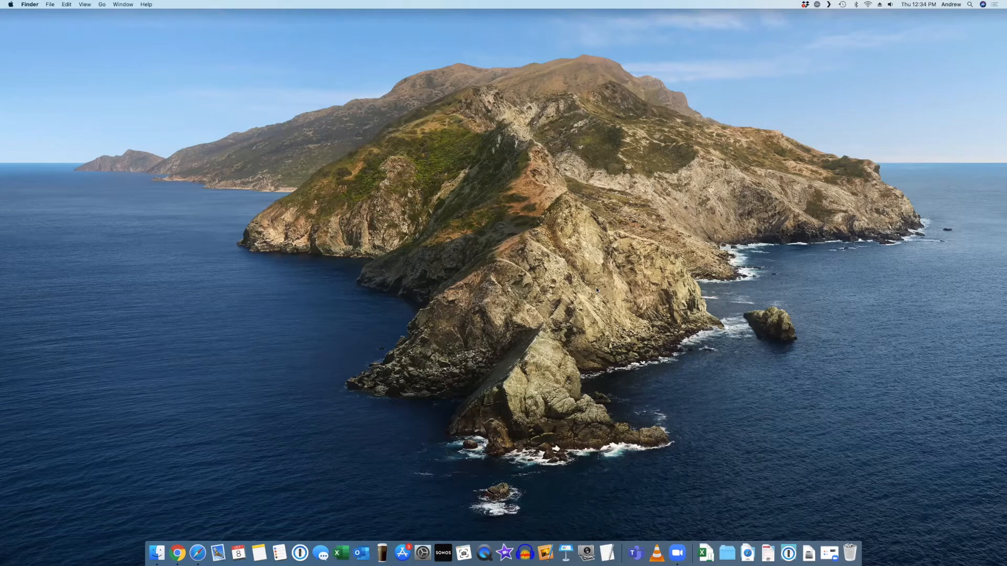
pyautogui.moveTo(469, 297)
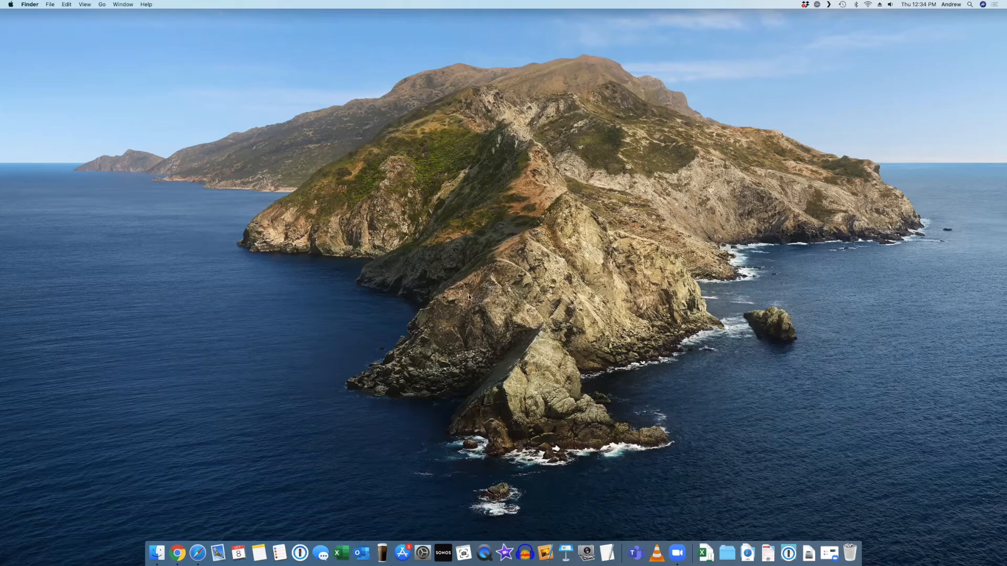
pyautogui.moveTo(484, 532)
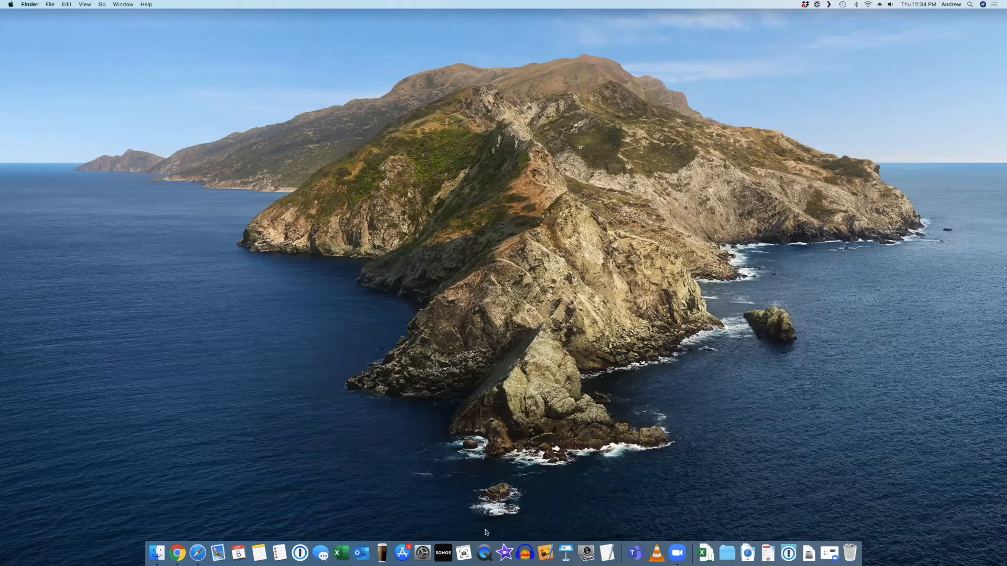
pyautogui.moveTo(483, 532)
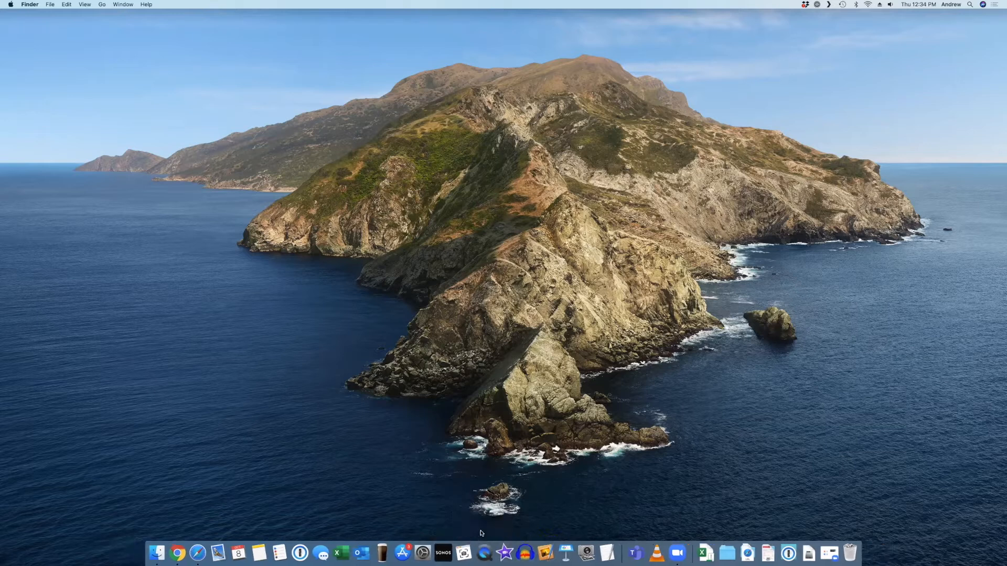
pyautogui.moveTo(480, 551)
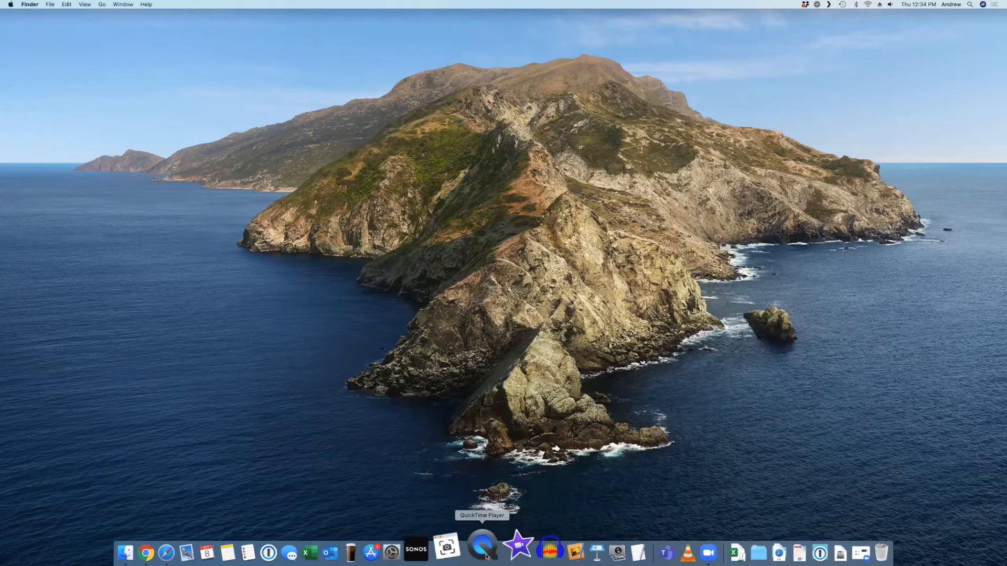
pyautogui.moveTo(448, 417)
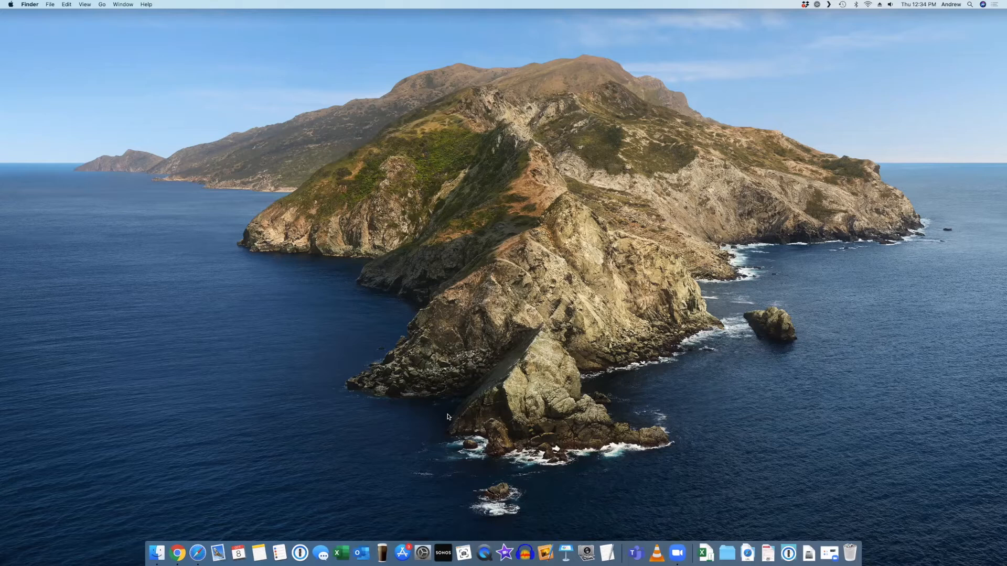
pyautogui.moveTo(972, 12)
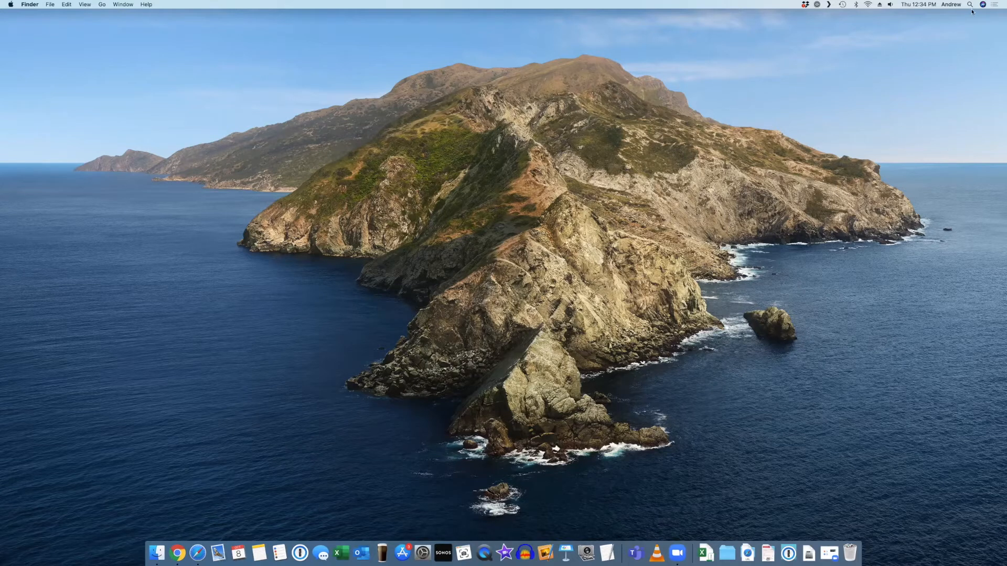
# Launch QuickTime Player through Spotlight and cancel its Open dialog without opening a file.
pyautogui.click(970, 4)
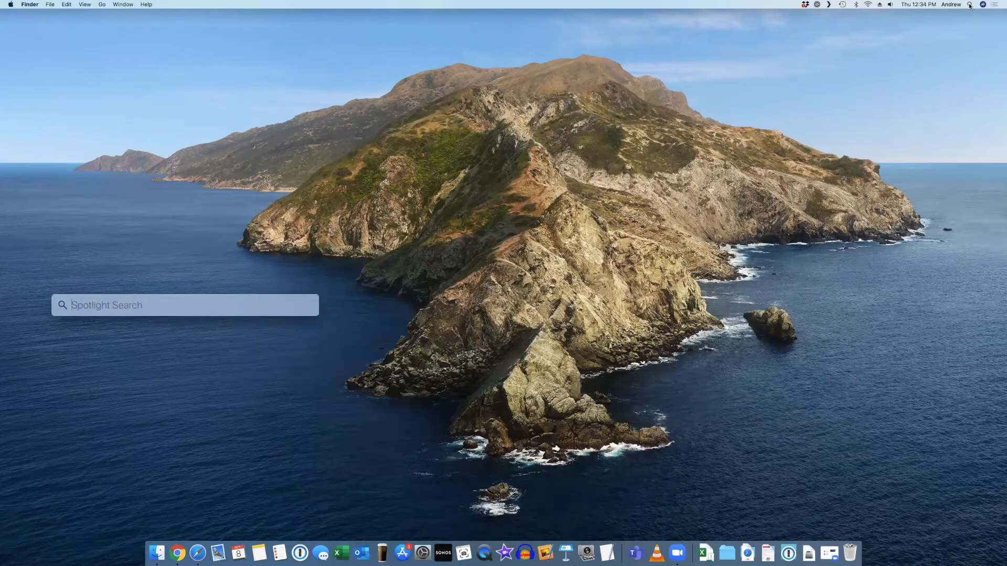
pyautogui.press('Escape')
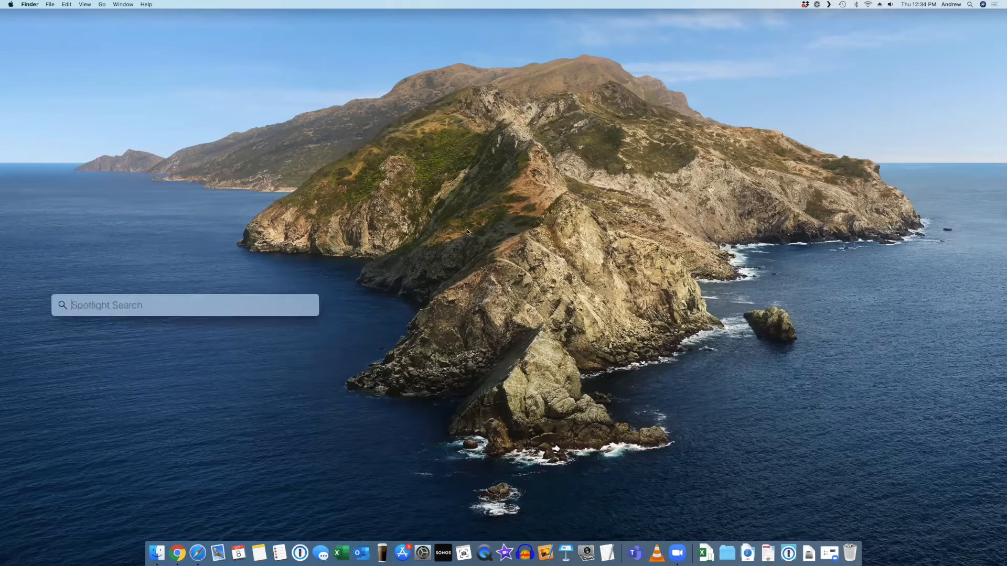
pyautogui.write('quickTime Player')
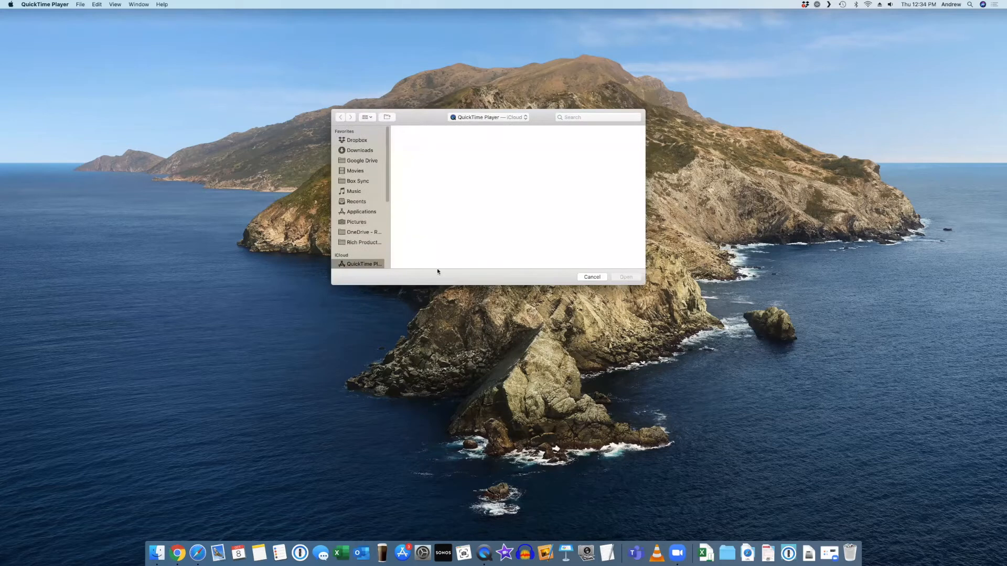
pyautogui.moveTo(582, 231)
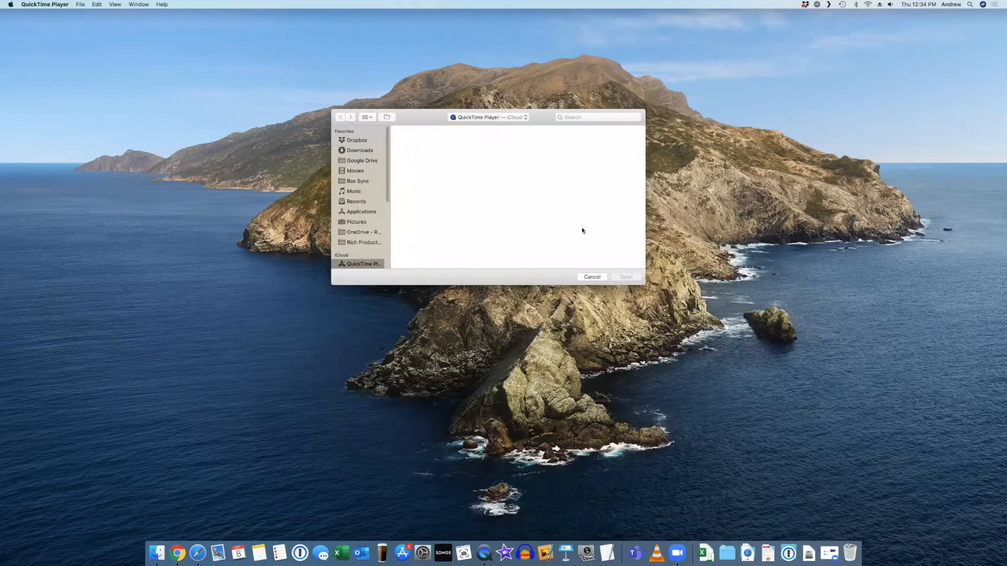
pyautogui.click(591, 277)
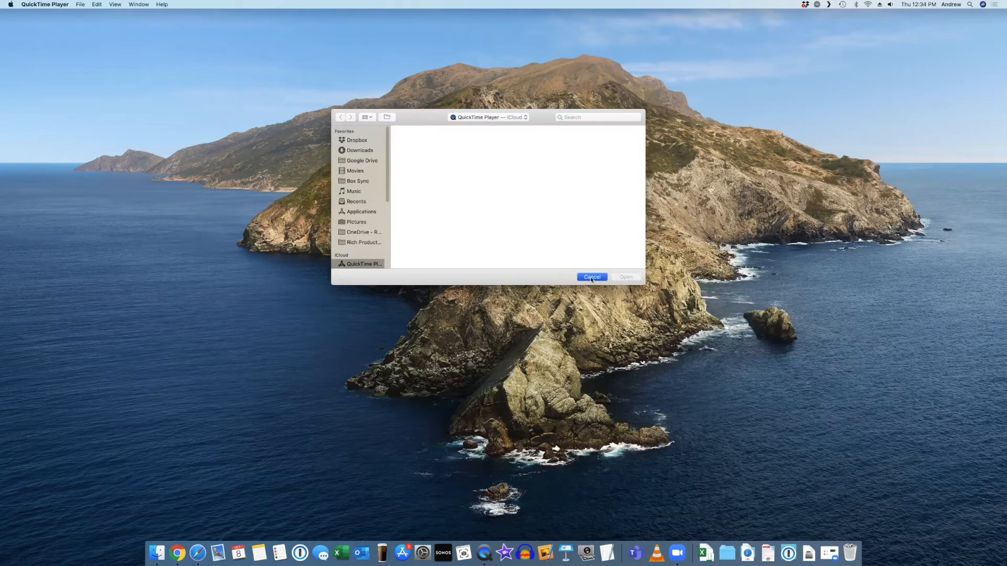
pyautogui.click(592, 277)
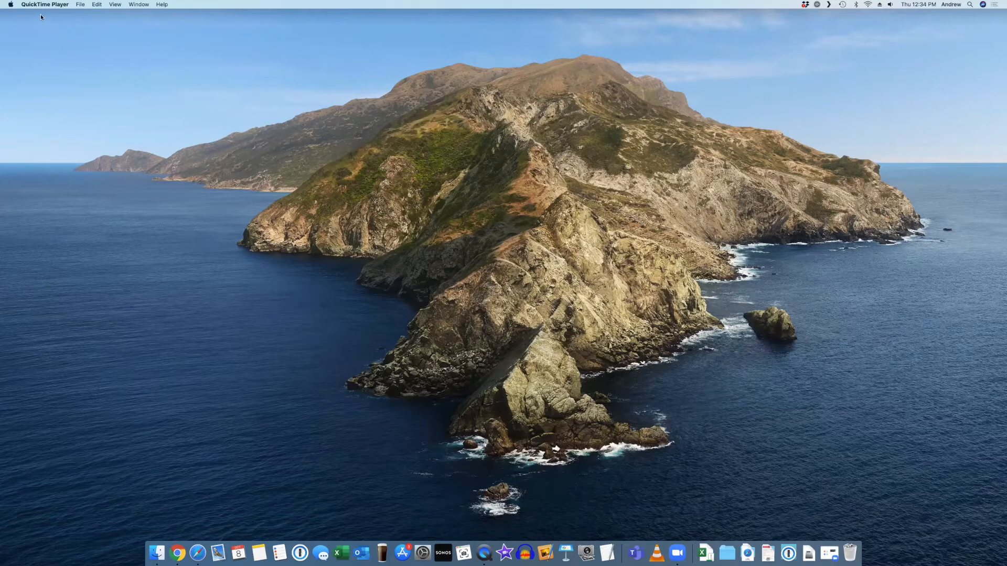
pyautogui.moveTo(50, 17)
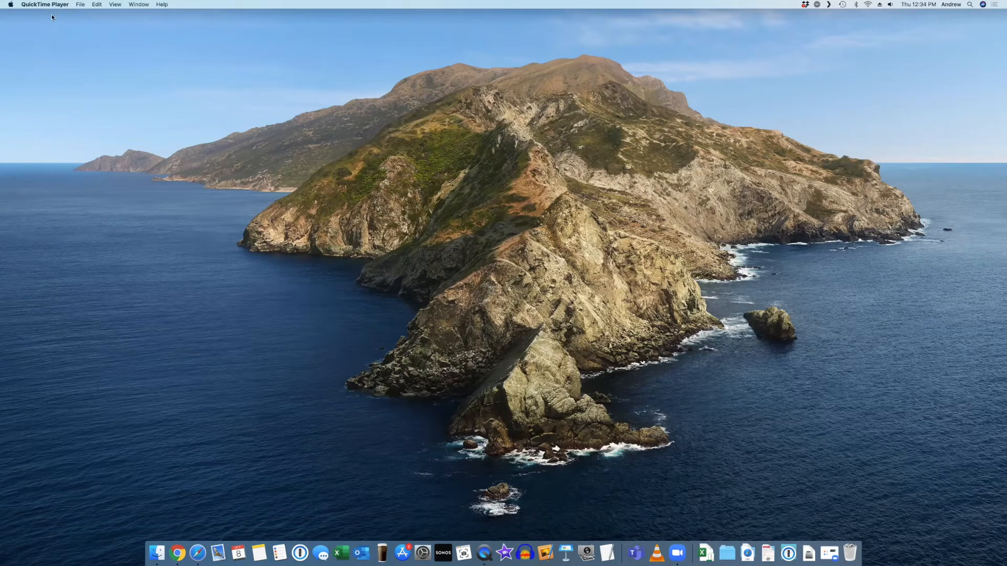
pyautogui.moveTo(94, 21)
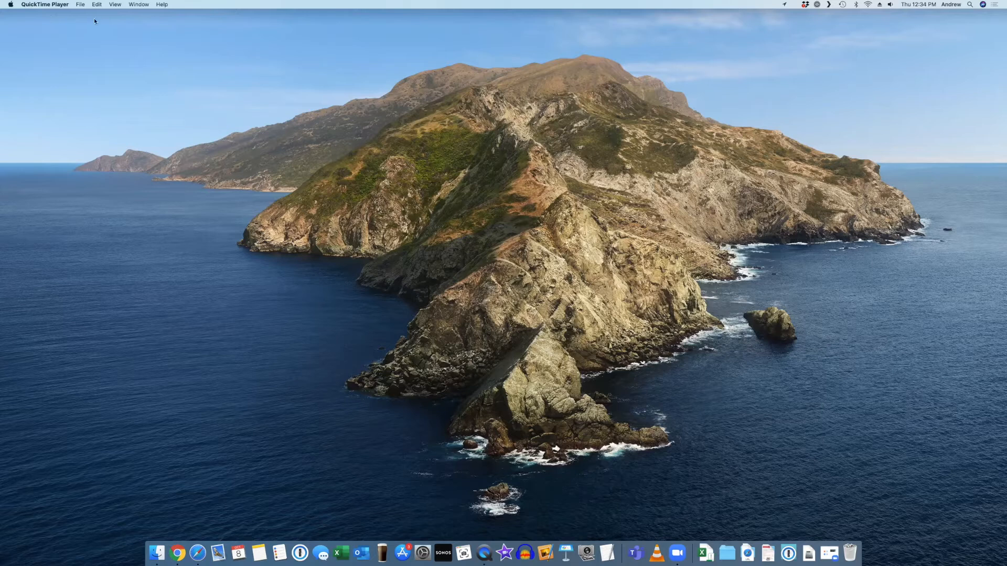
pyautogui.moveTo(223, 173)
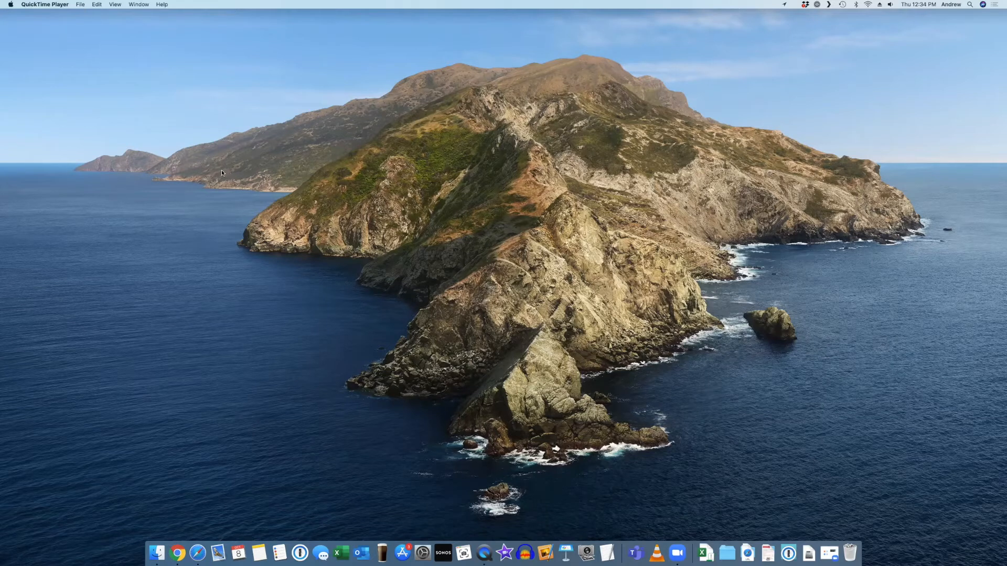
pyautogui.moveTo(94, 48)
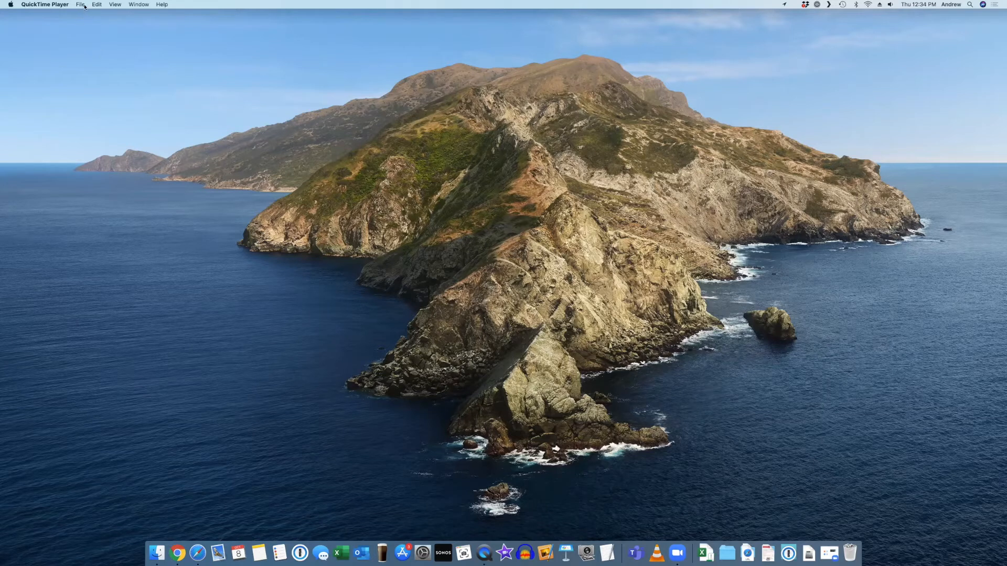
# Show QuickTime Player's File menu with its New Screen Recording option.
pyautogui.click(80, 4)
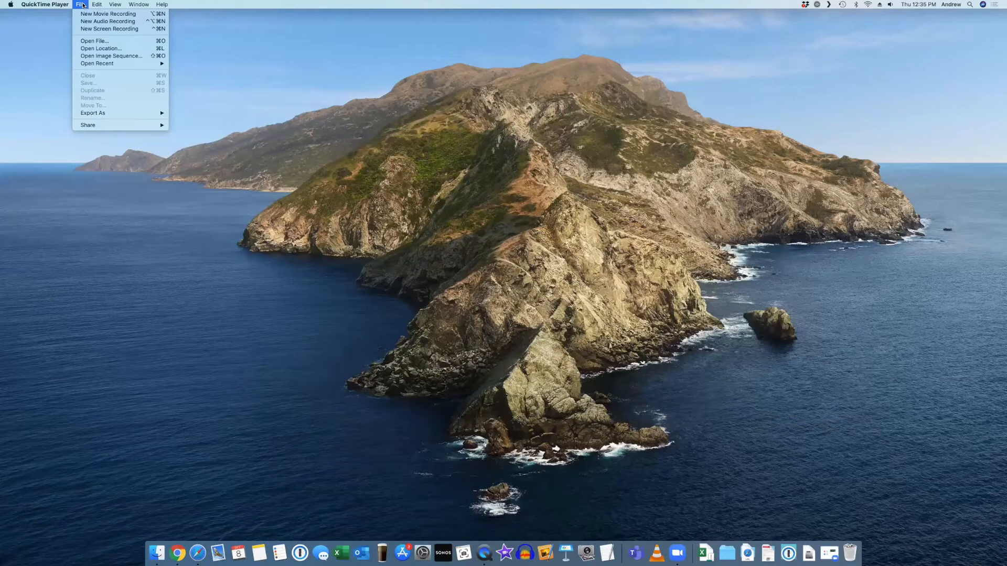
pyautogui.moveTo(107, 21)
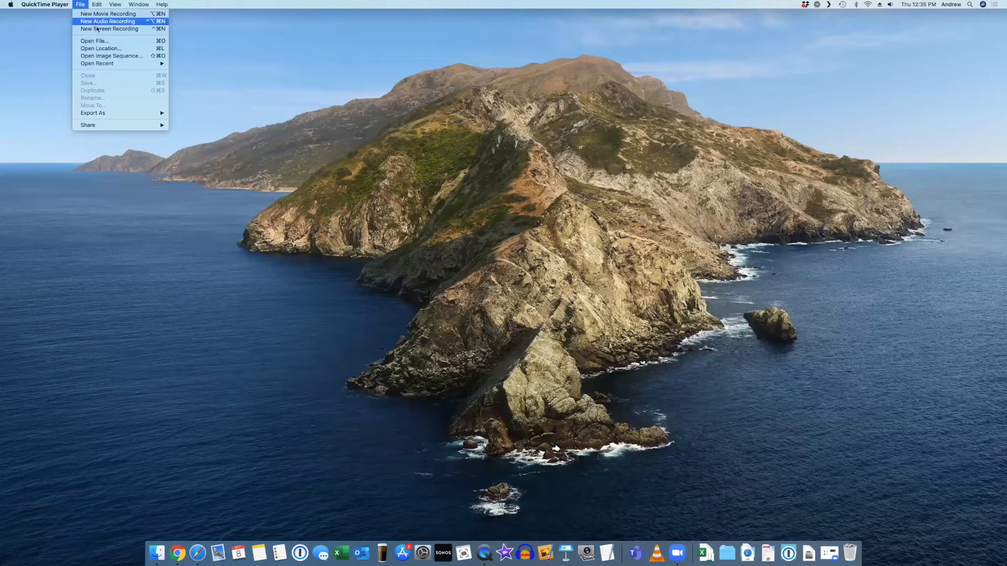
pyautogui.moveTo(109, 29)
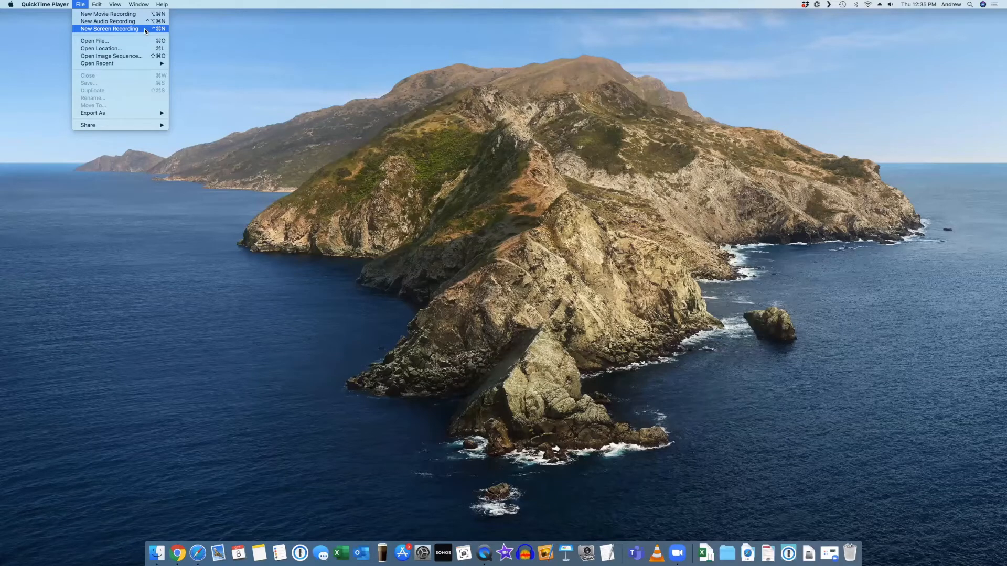
# Choose New Screen Recording to bring up the capture toolbar and selection area.
pyautogui.click(108, 29)
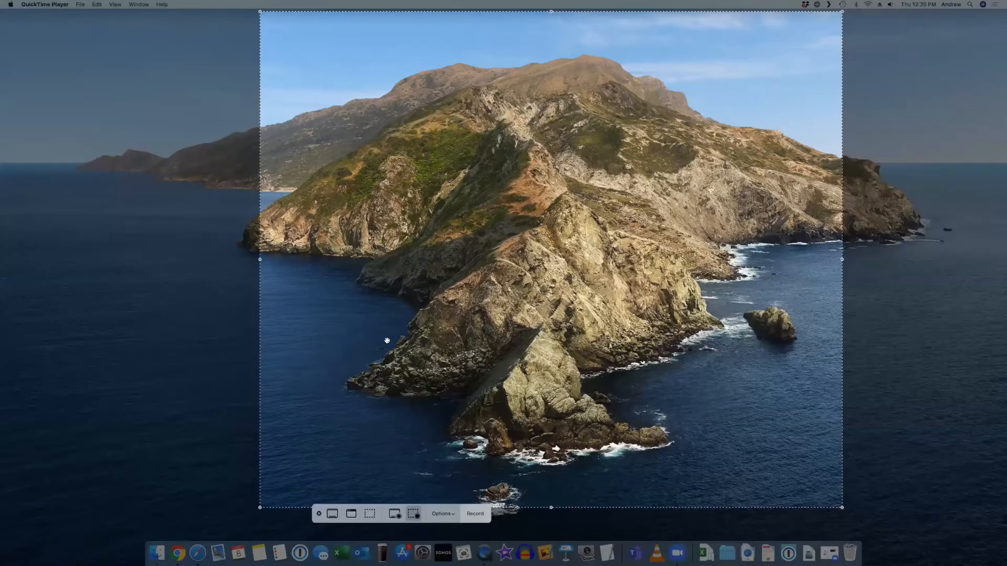
pyautogui.moveTo(314, 478)
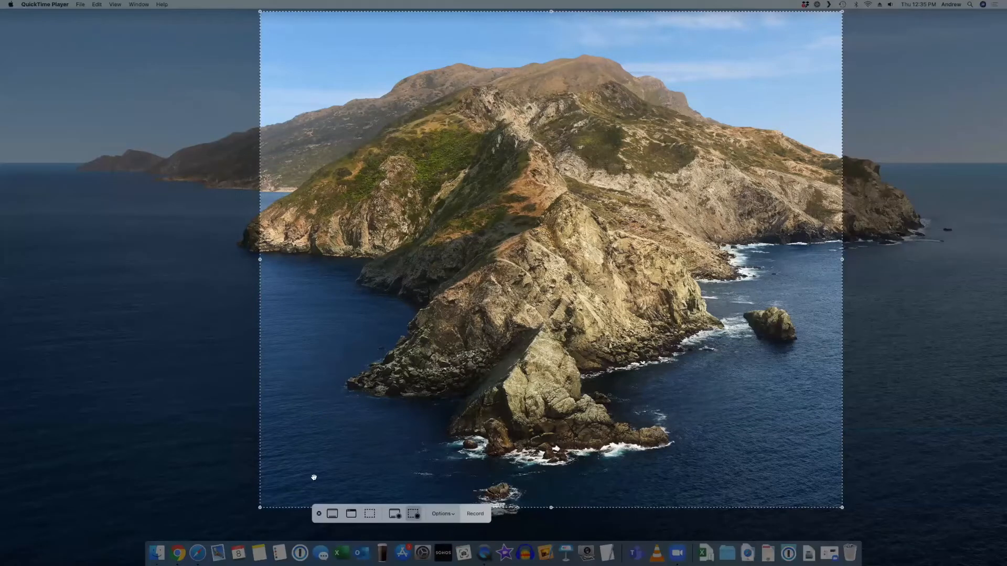
pyautogui.moveTo(506, 504)
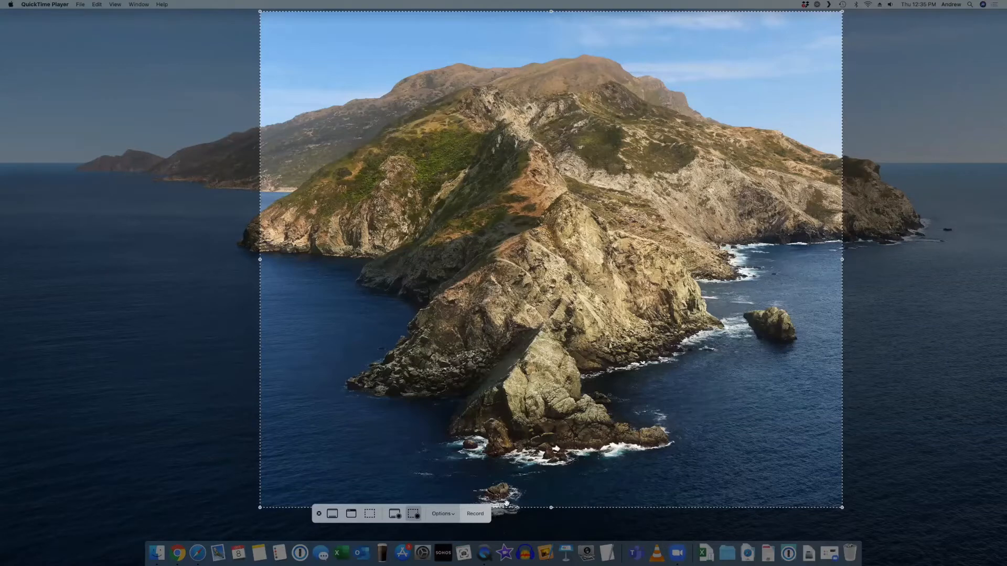
pyautogui.moveTo(330, 531)
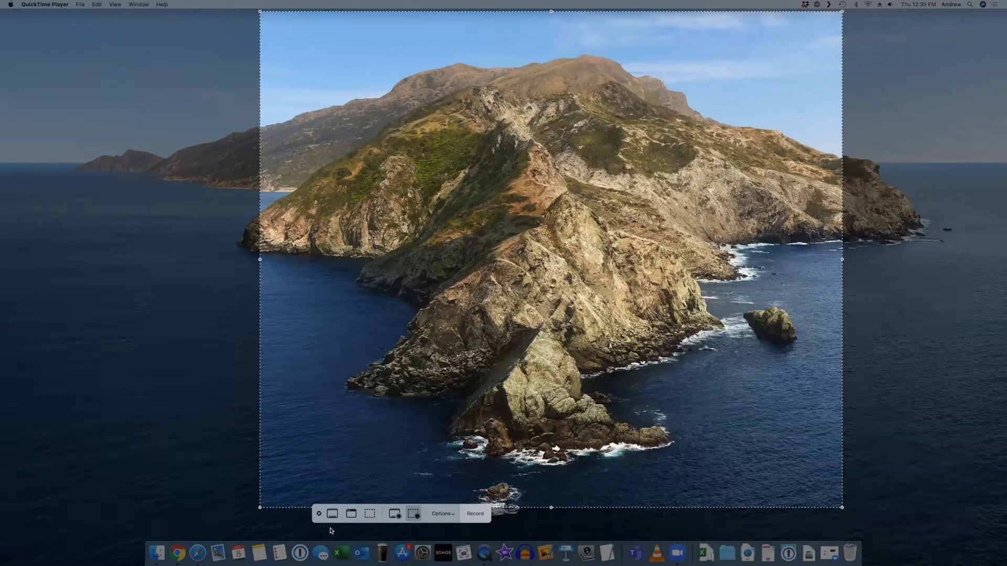
pyautogui.moveTo(370, 513)
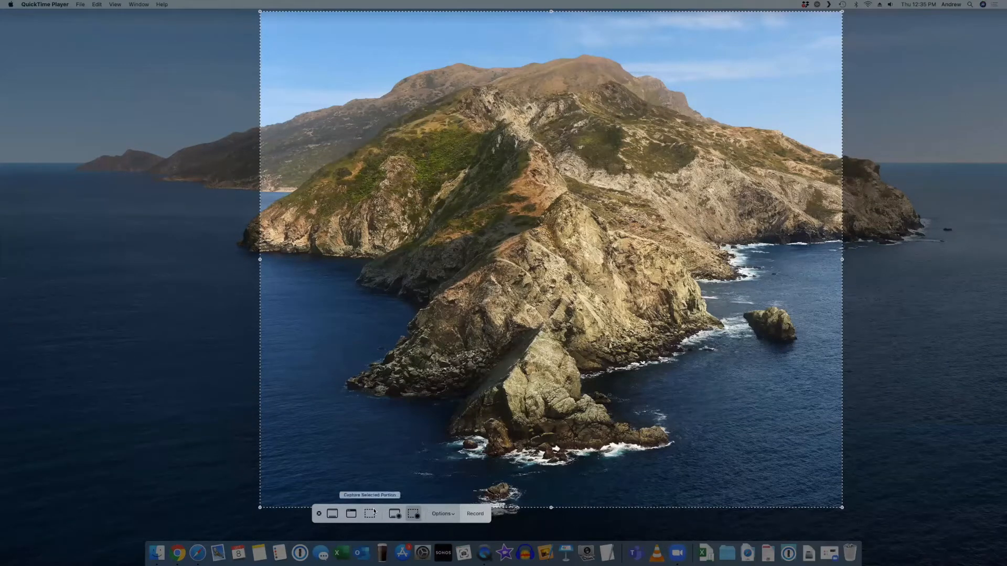
pyautogui.moveTo(332, 513)
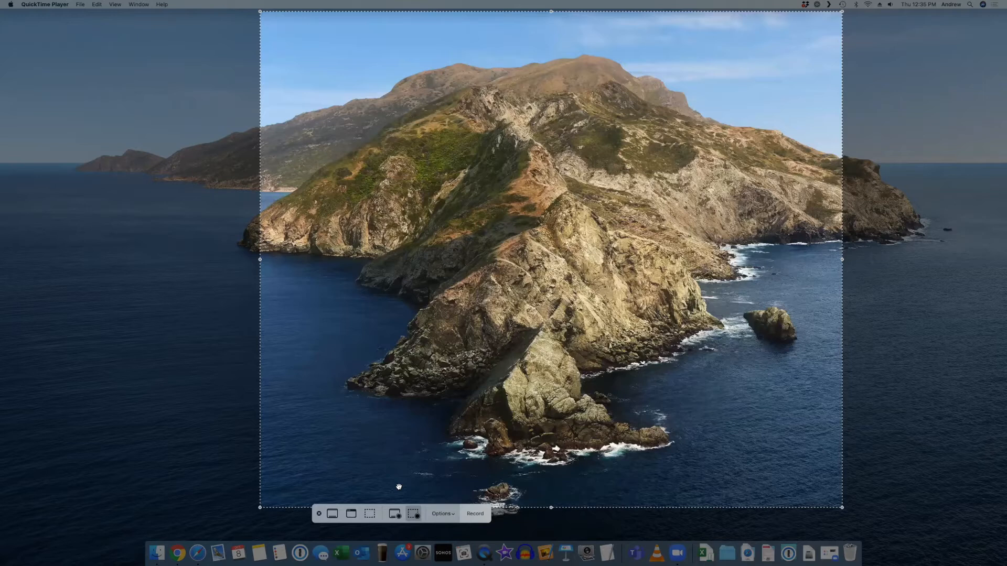
pyautogui.moveTo(413, 514)
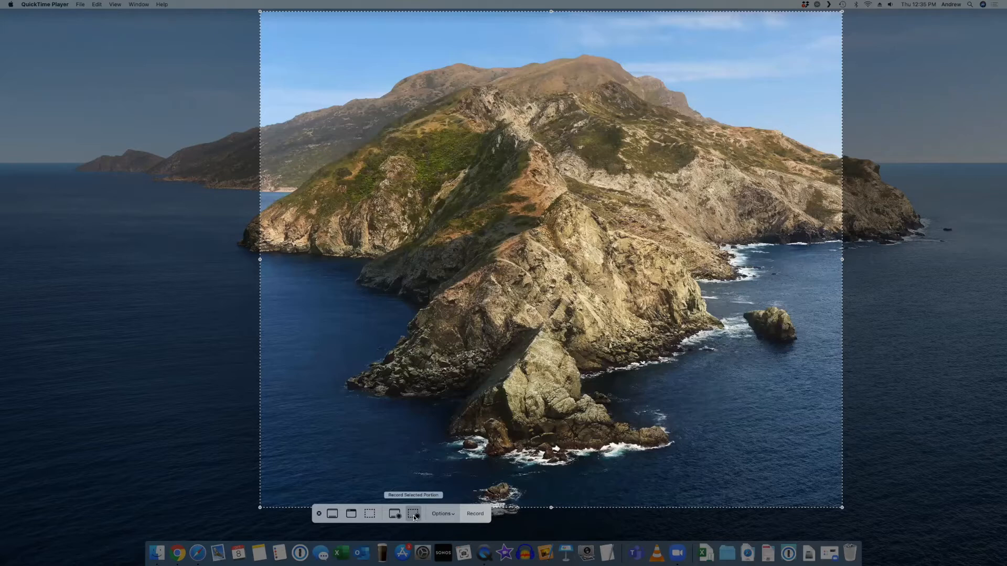
pyautogui.moveTo(289, 294)
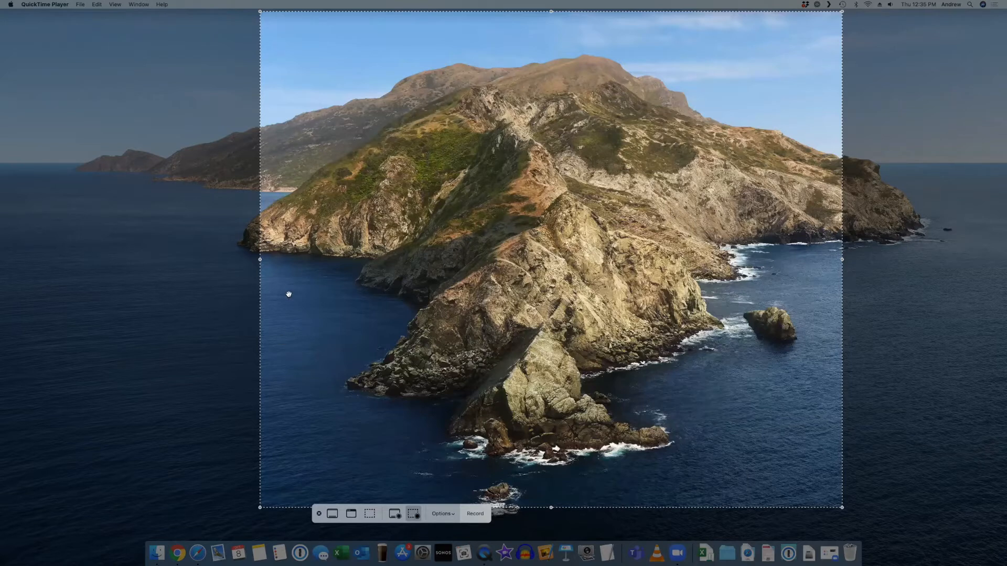
pyautogui.moveTo(869, 281)
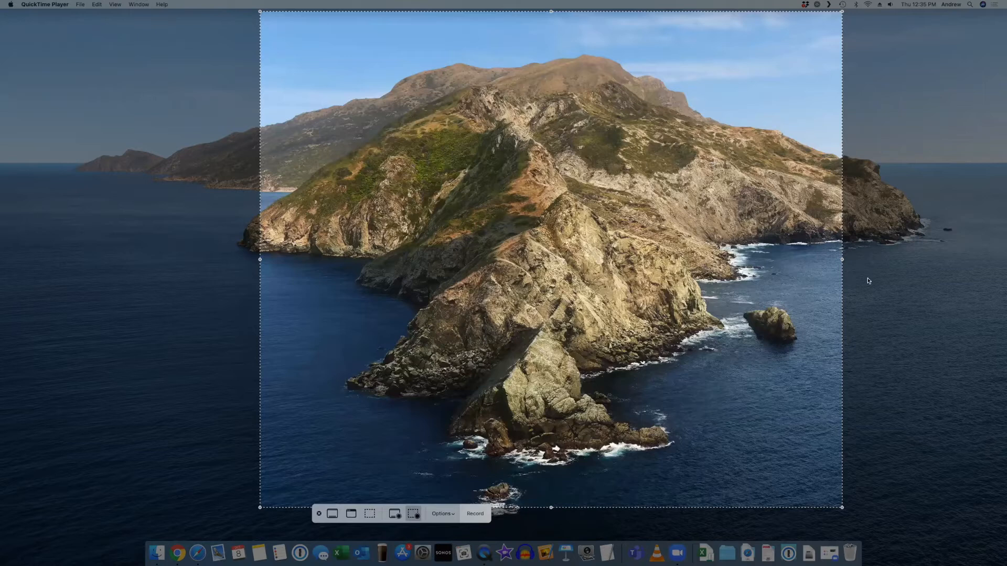
pyautogui.moveTo(314, 464)
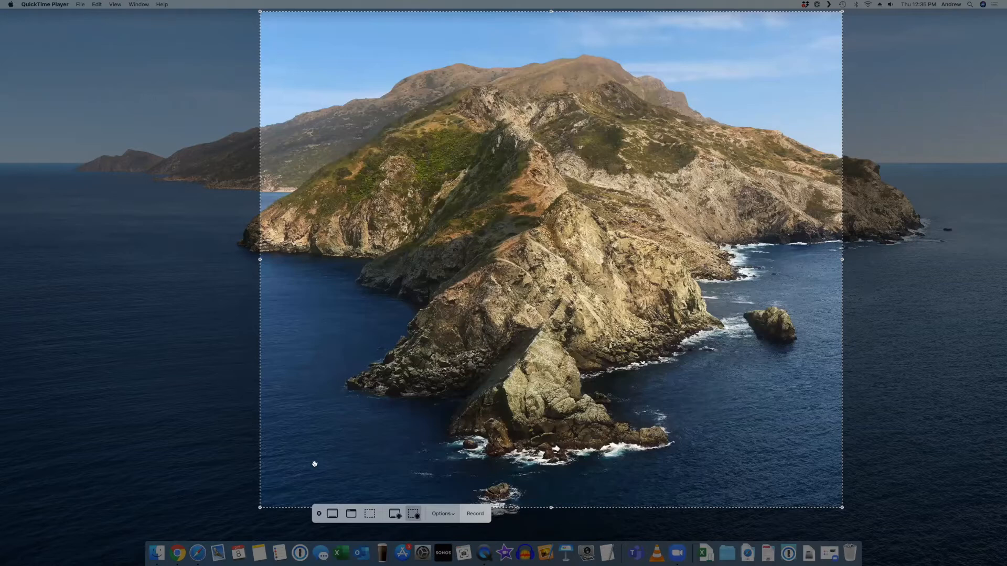
pyautogui.moveTo(484, 357)
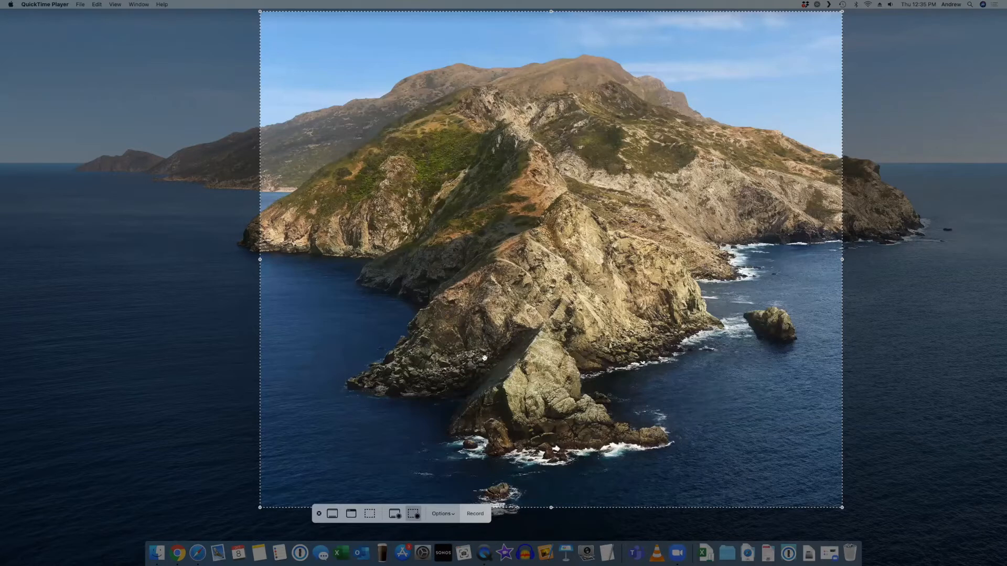
pyautogui.moveTo(452, 469)
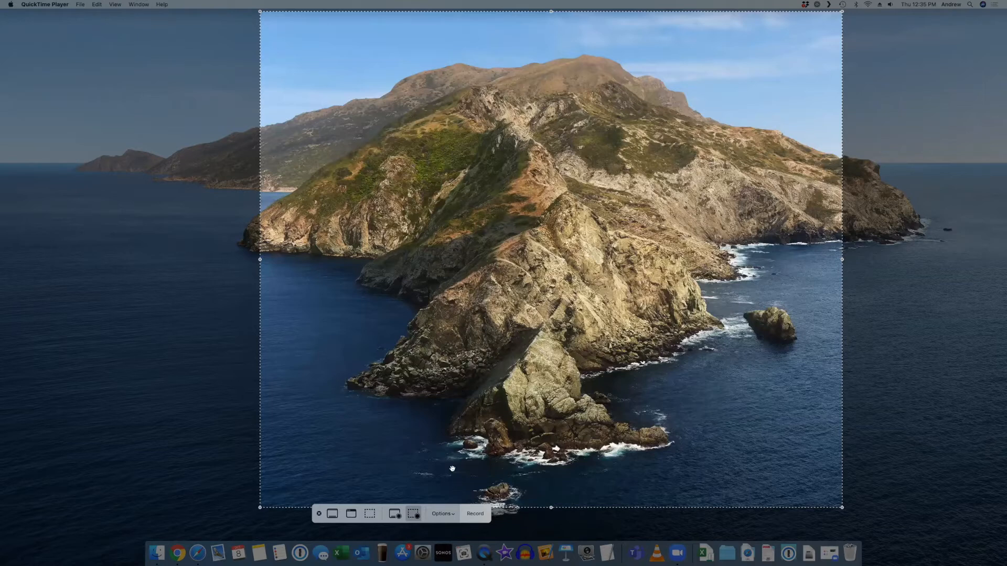
pyautogui.moveTo(394, 514)
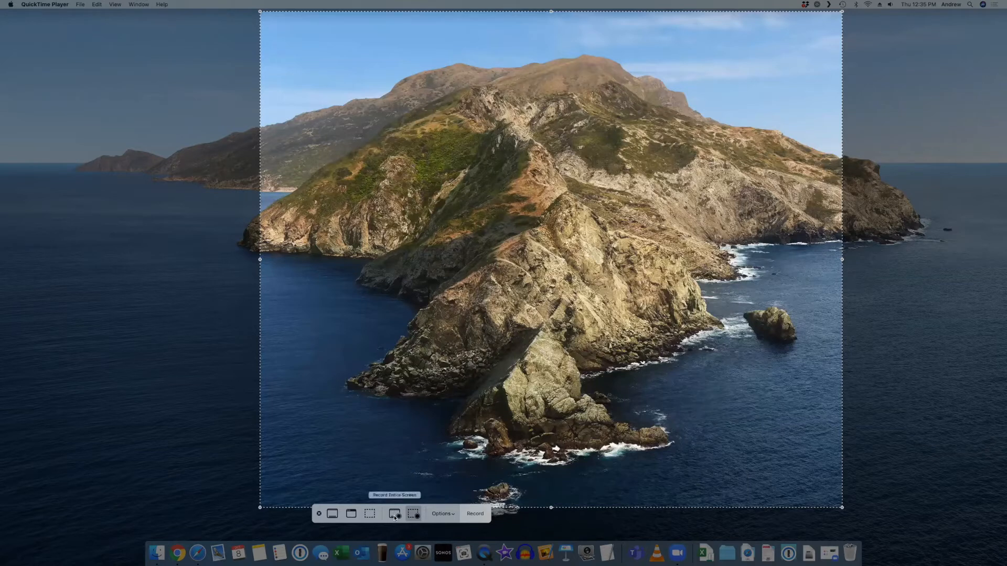
# Switch the capture mode to Record Entire Screen and begin recording.
pyautogui.click(395, 514)
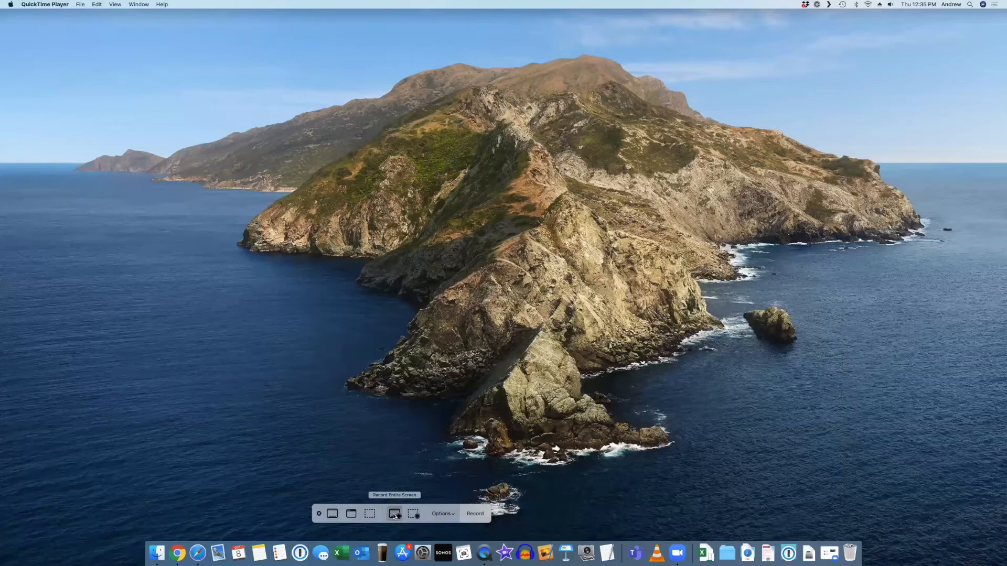
pyautogui.moveTo(312, 384)
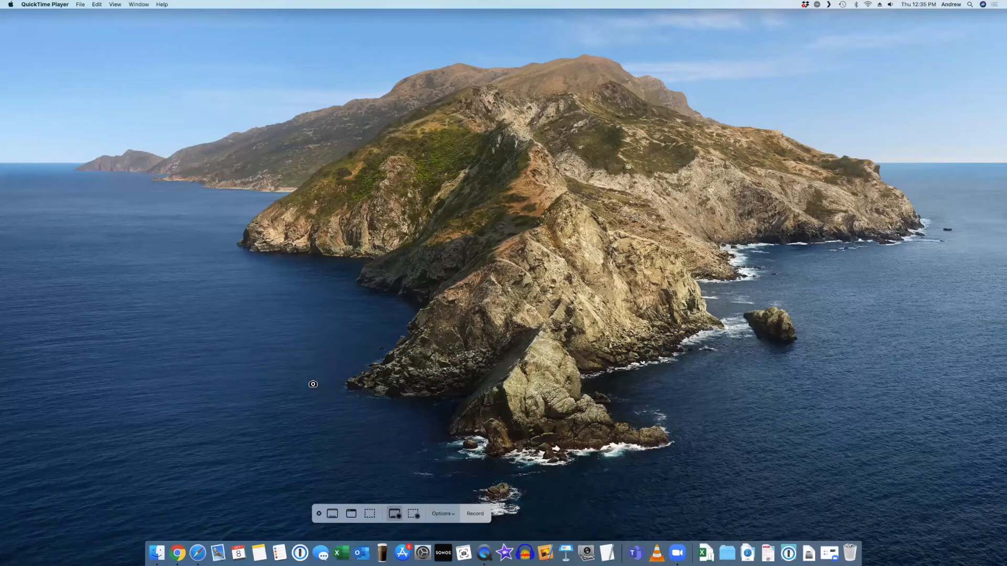
pyautogui.moveTo(525, 52)
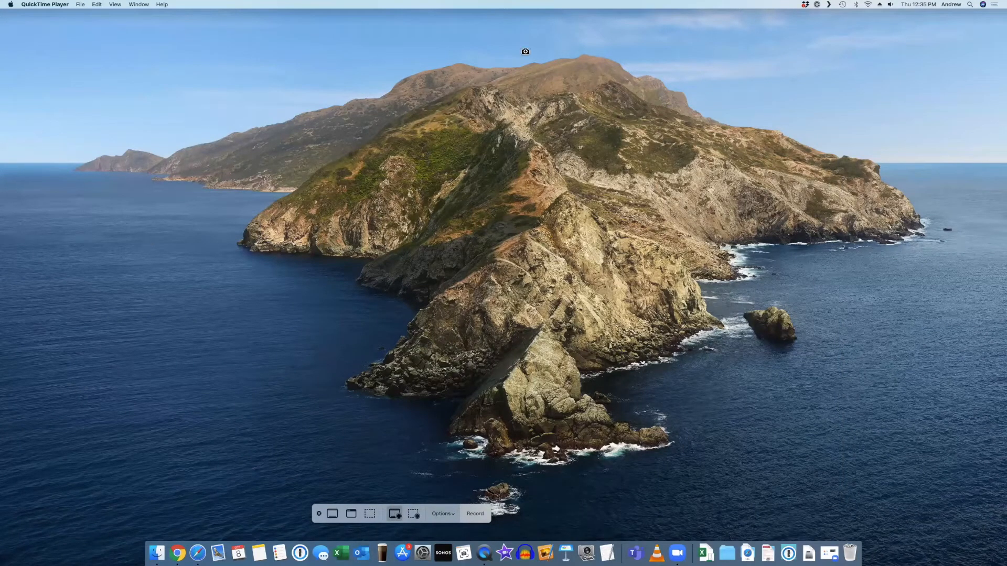
pyautogui.moveTo(385, 431)
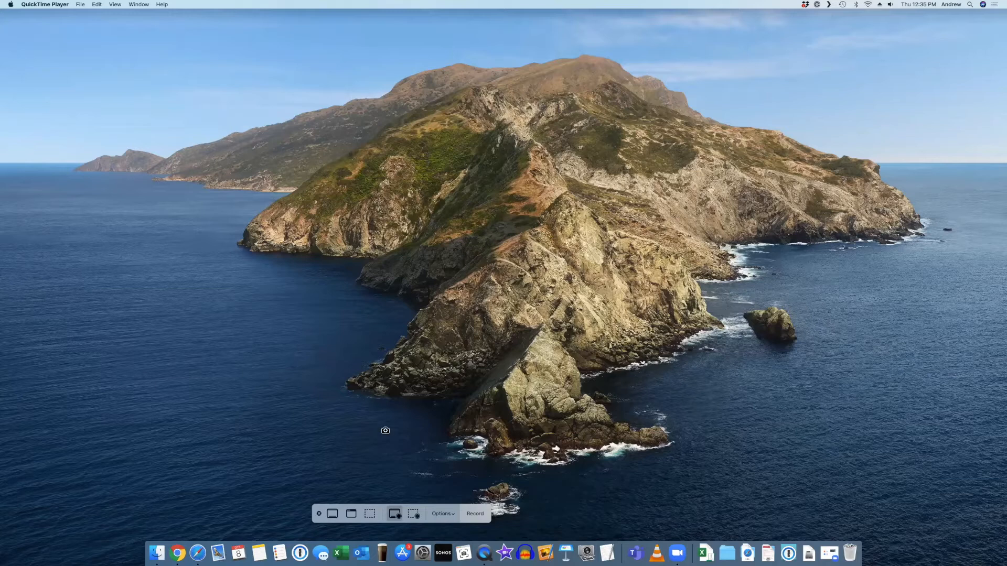
pyautogui.moveTo(394, 514)
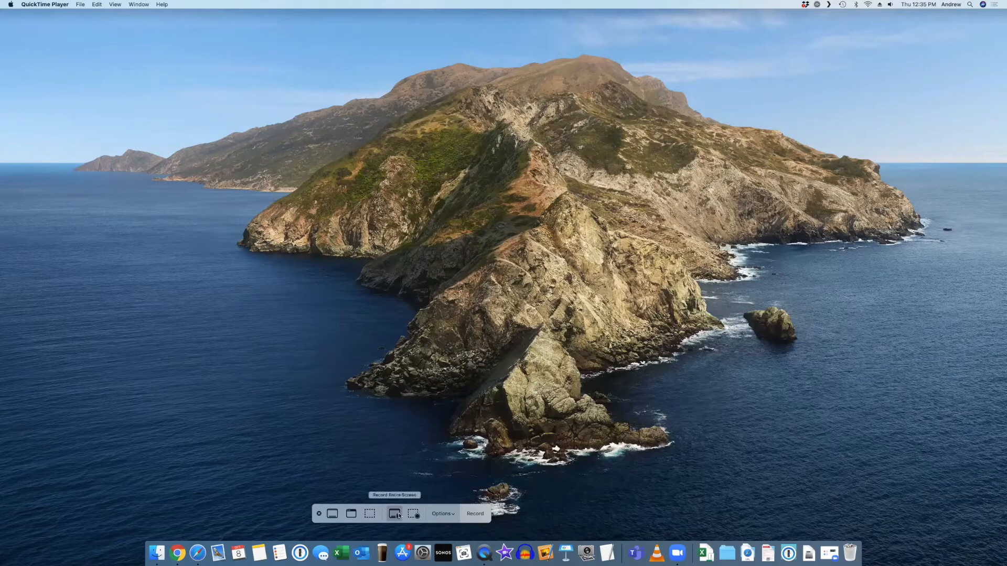
pyautogui.moveTo(333, 517)
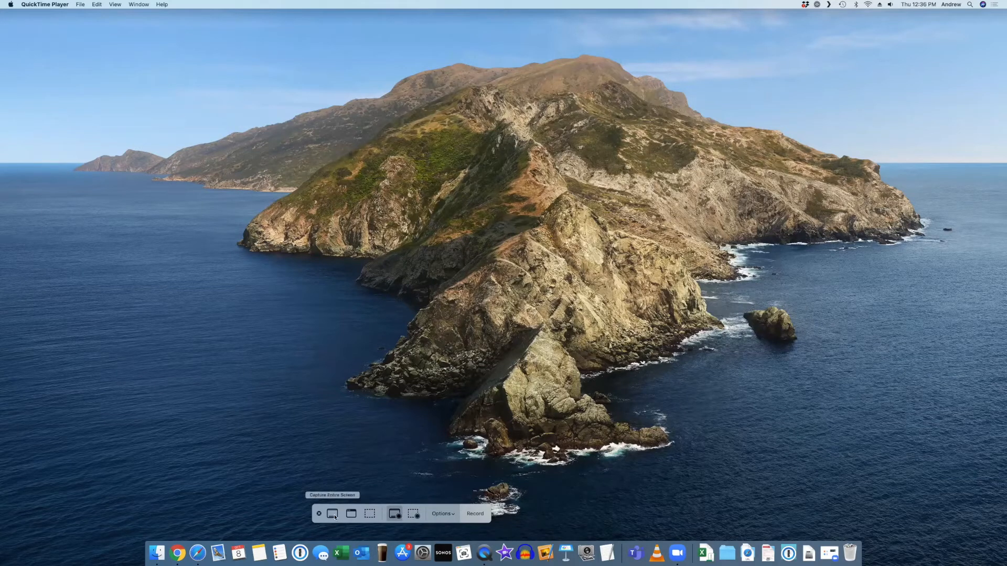
pyautogui.moveTo(415, 514)
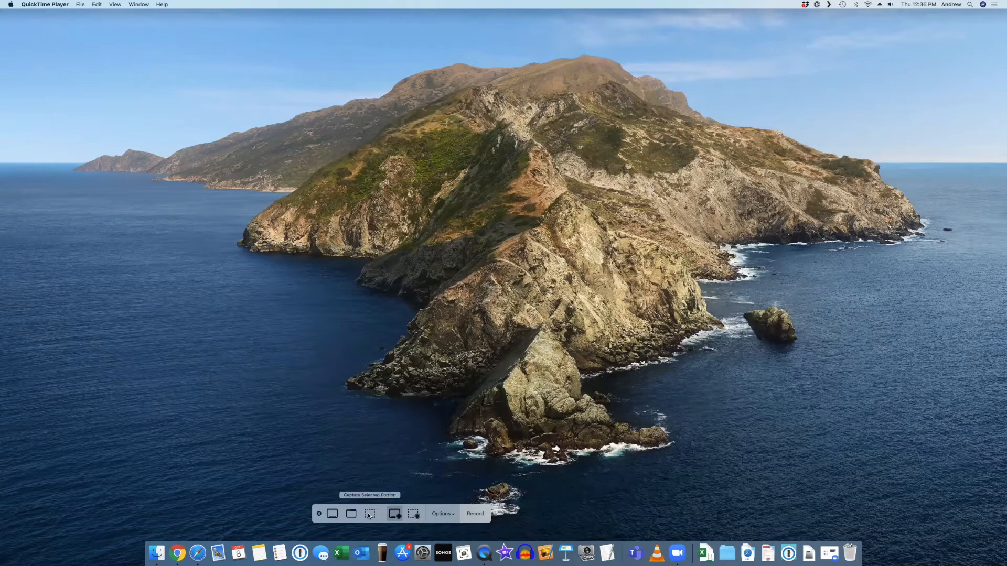
pyautogui.moveTo(332, 514)
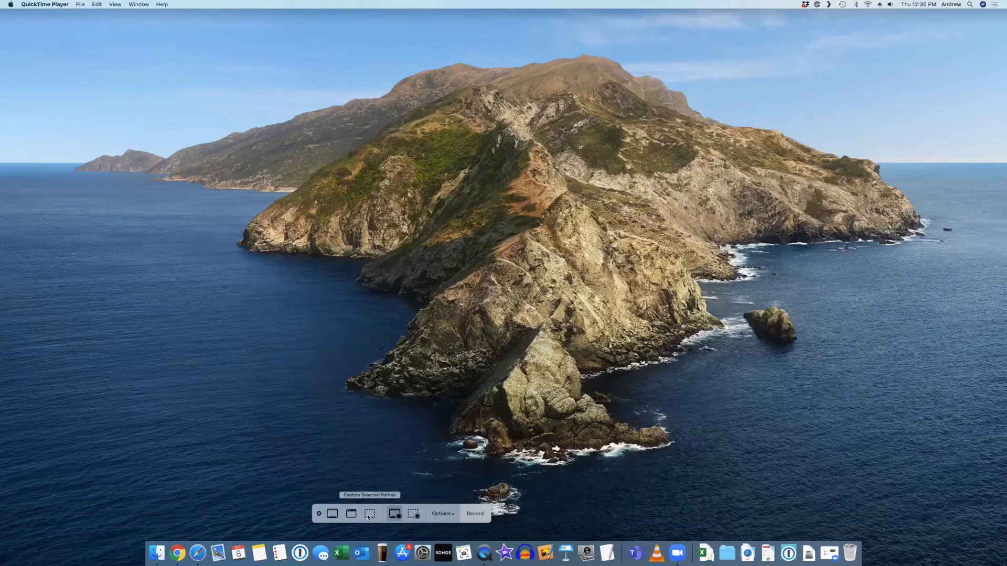
pyautogui.click(443, 513)
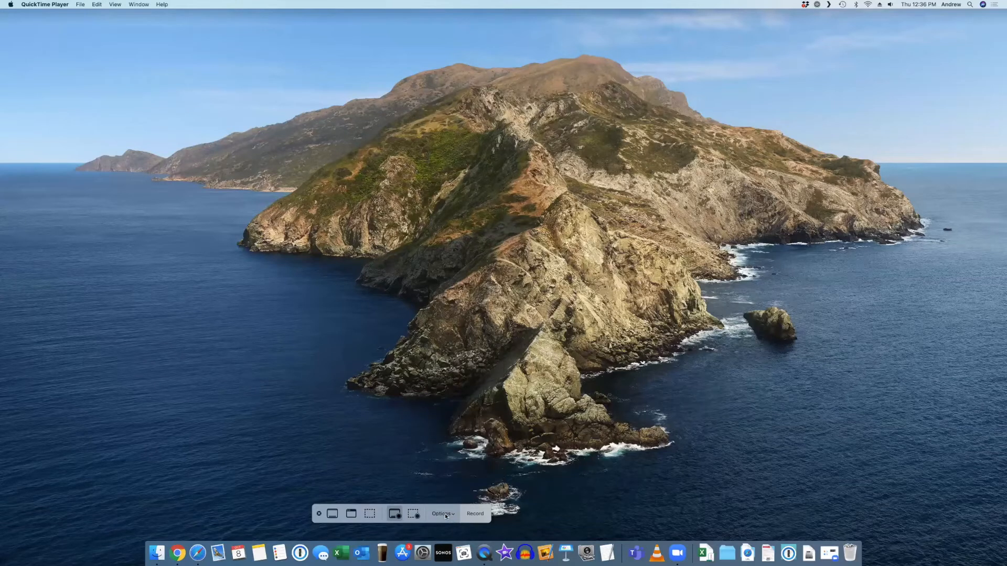
pyautogui.moveTo(394, 514)
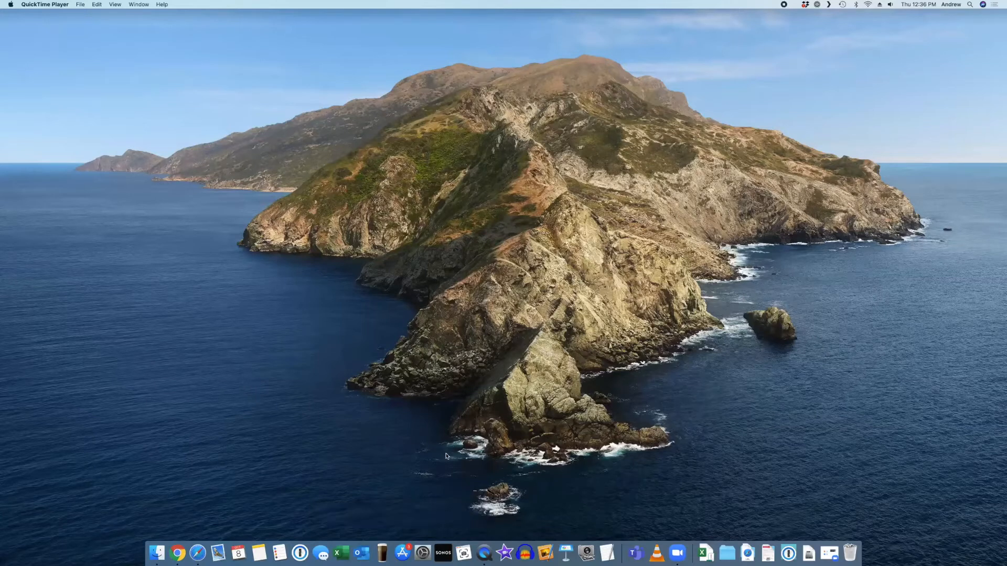
pyautogui.moveTo(440, 232)
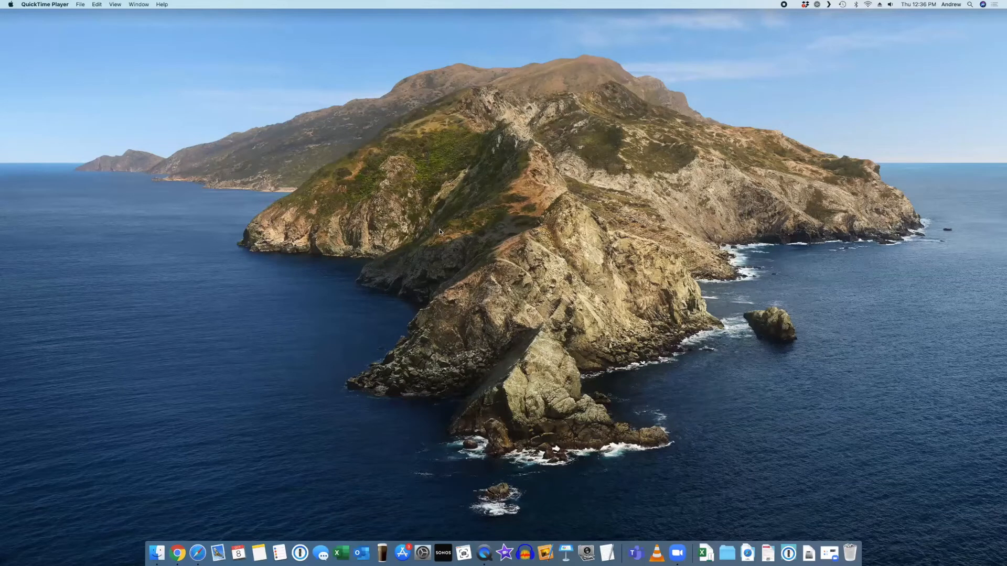
pyautogui.moveTo(757, 38)
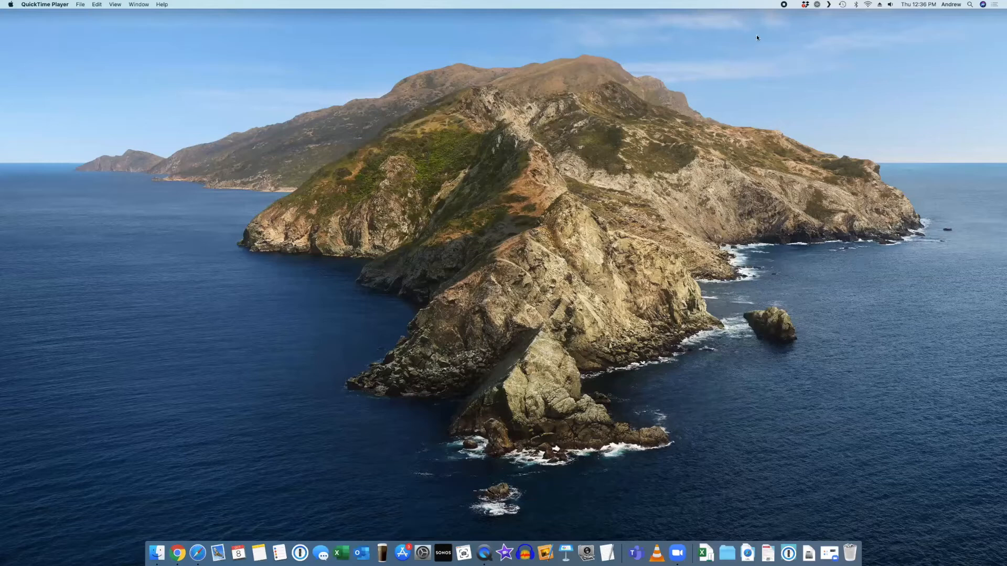
pyautogui.moveTo(784, 6)
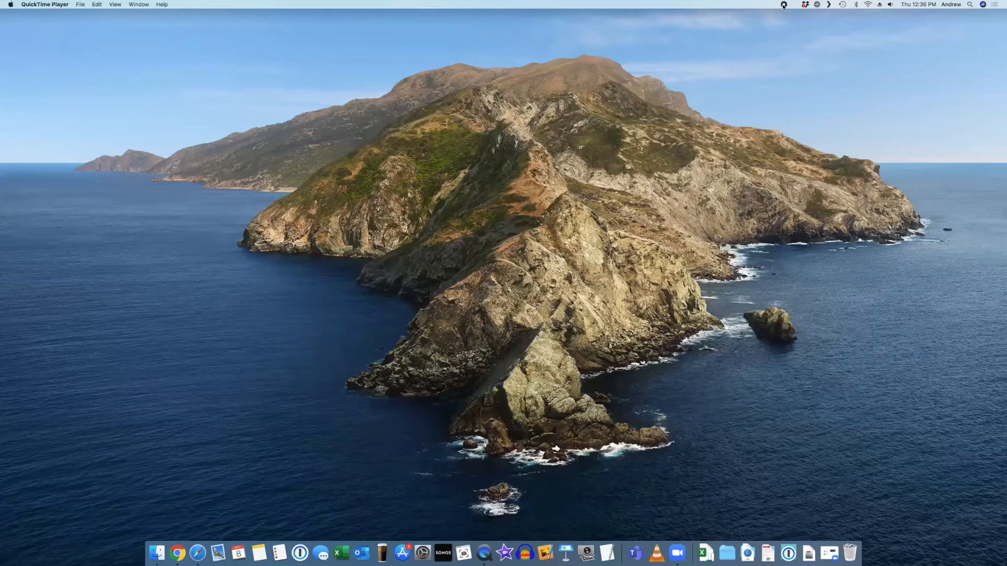
pyautogui.moveTo(785, 8)
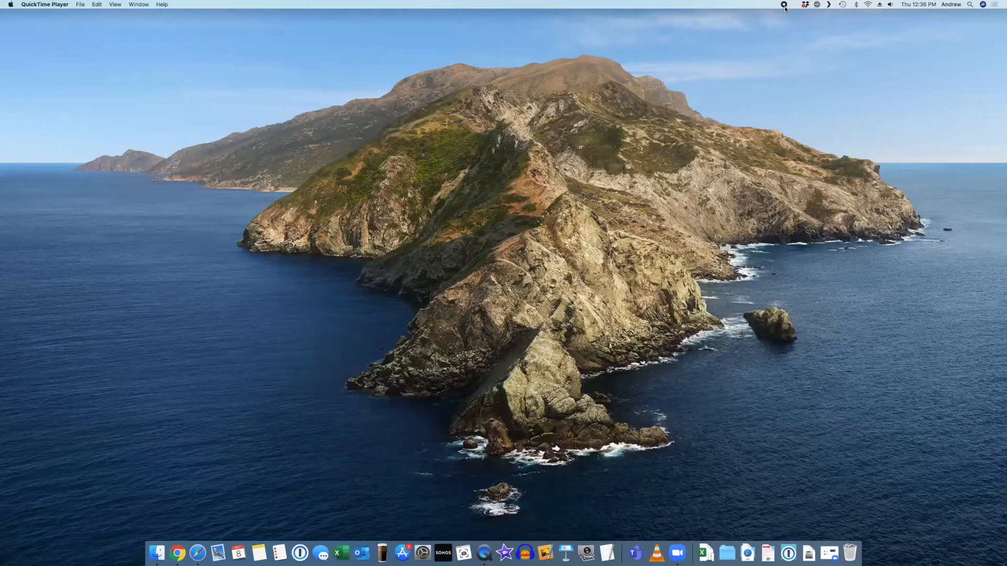
pyautogui.moveTo(781, 34)
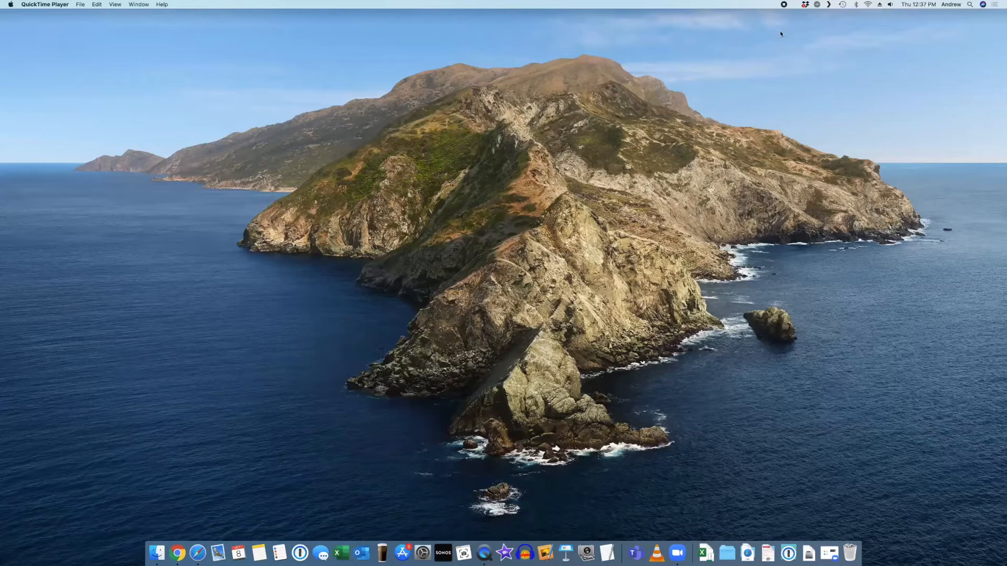
pyautogui.moveTo(466, 417)
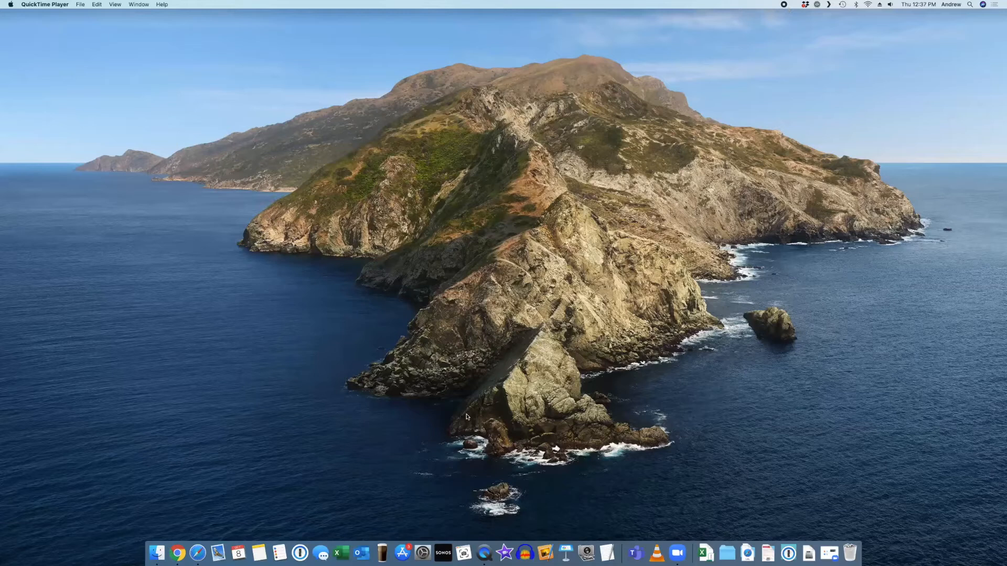
pyautogui.click(178, 553)
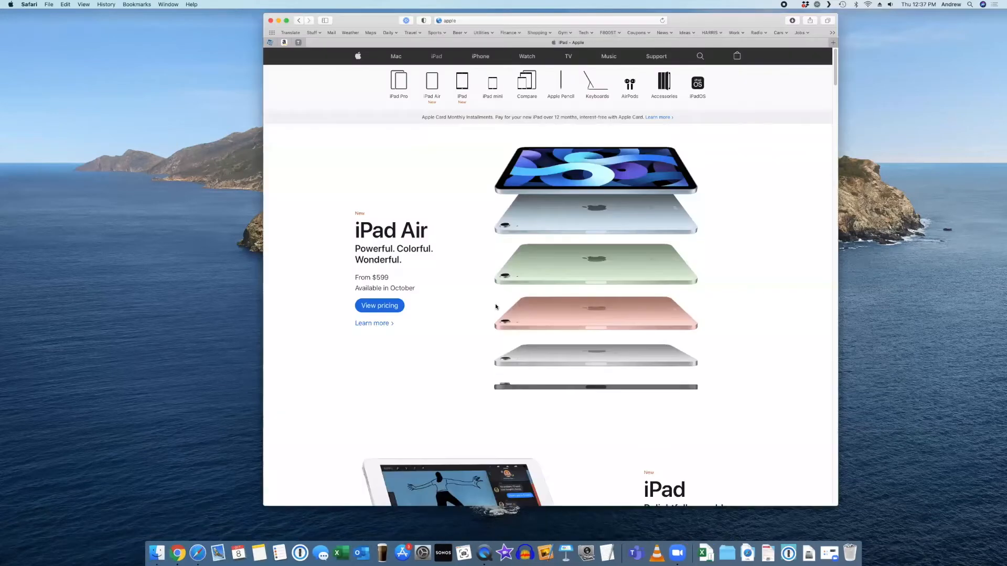
# Browse from YouTube home to your channel's Videos tab, then close the Safari window.
pyautogui.click(450, 20)
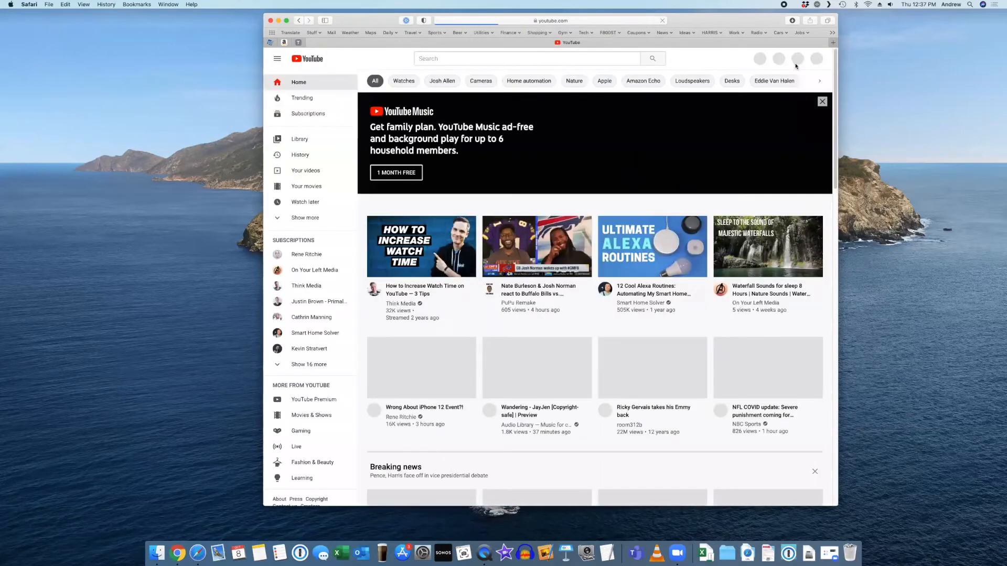
pyautogui.click(813, 58)
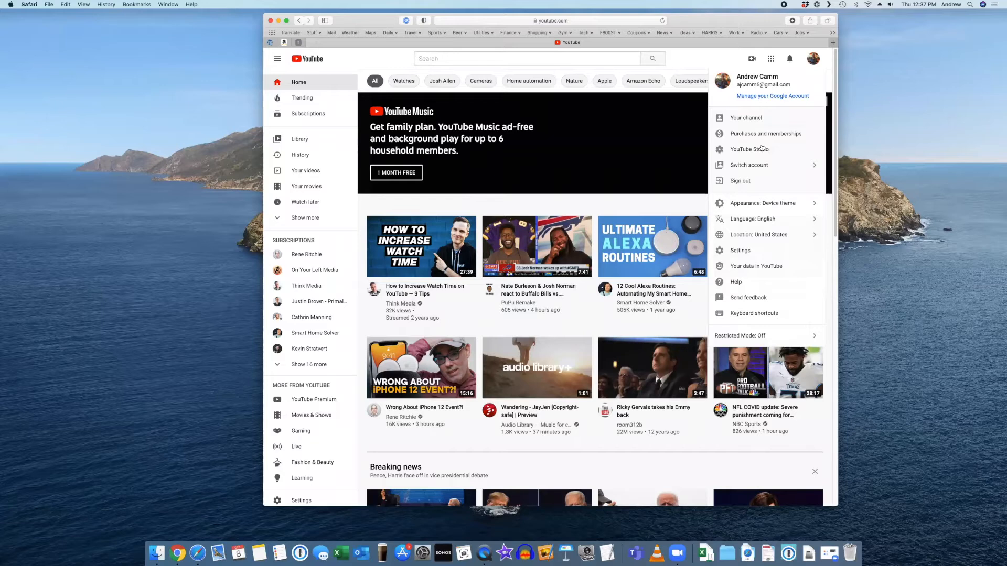
pyautogui.click(745, 117)
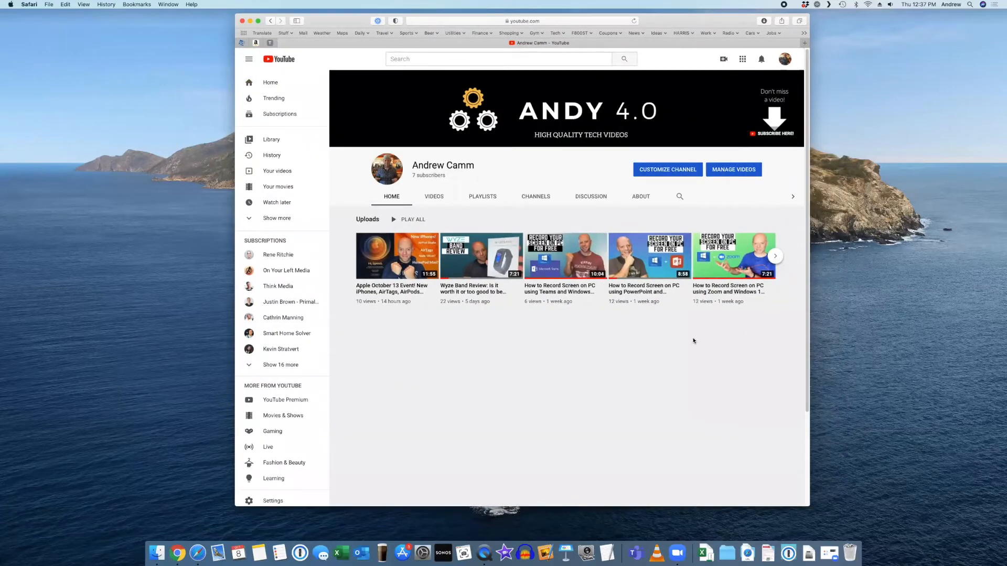
pyautogui.click(434, 197)
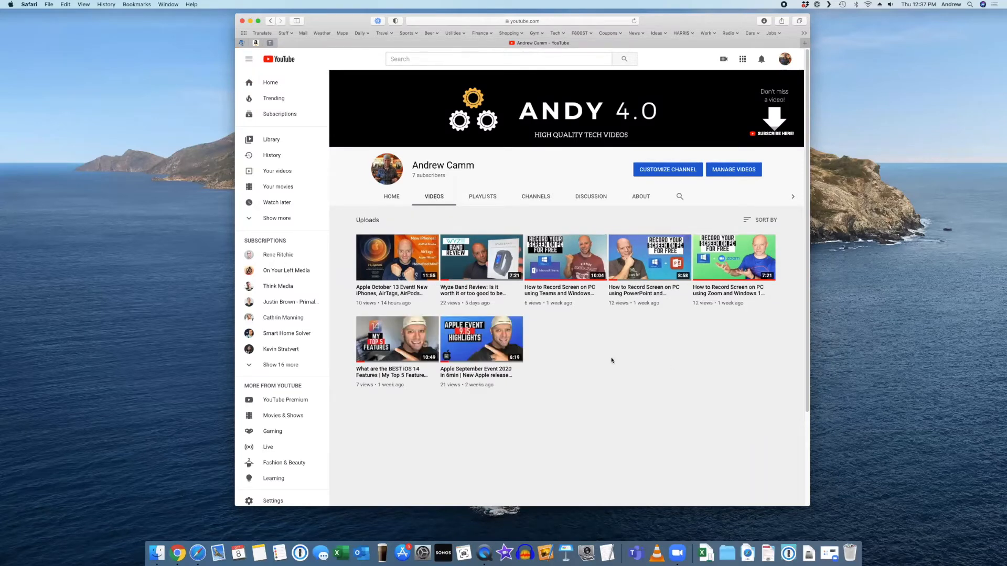
pyautogui.moveTo(658, 492)
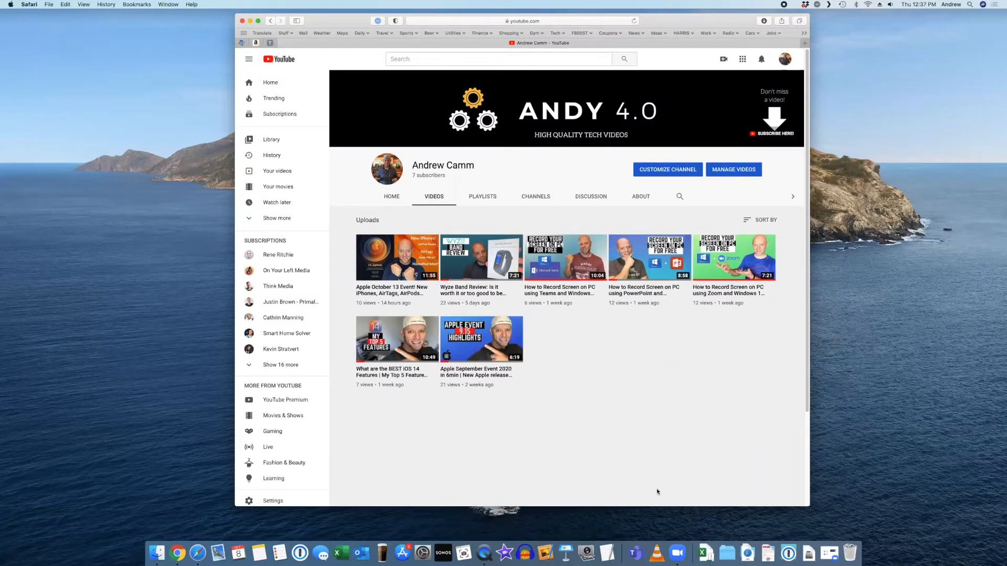
pyautogui.moveTo(341, 260)
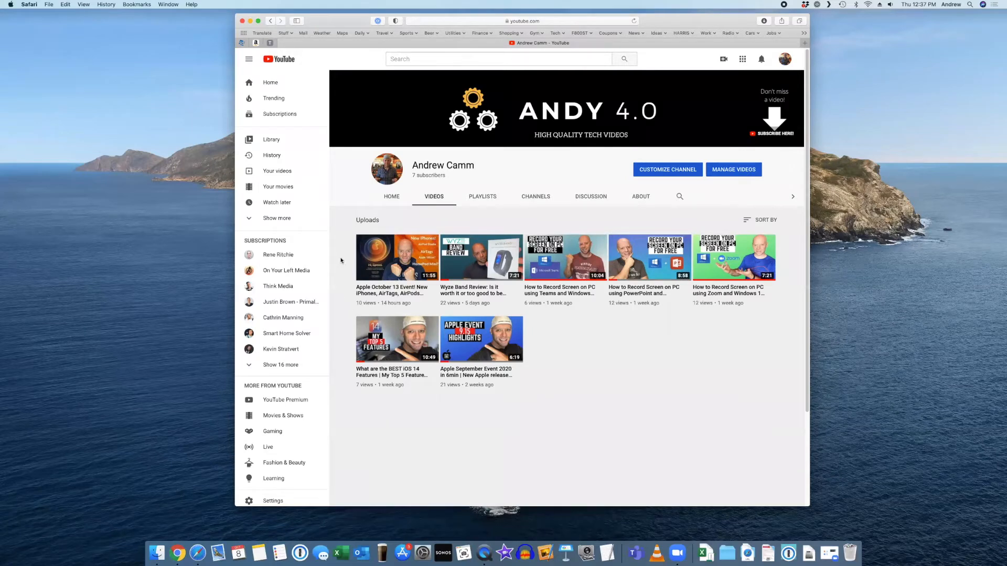
pyautogui.moveTo(323, 316)
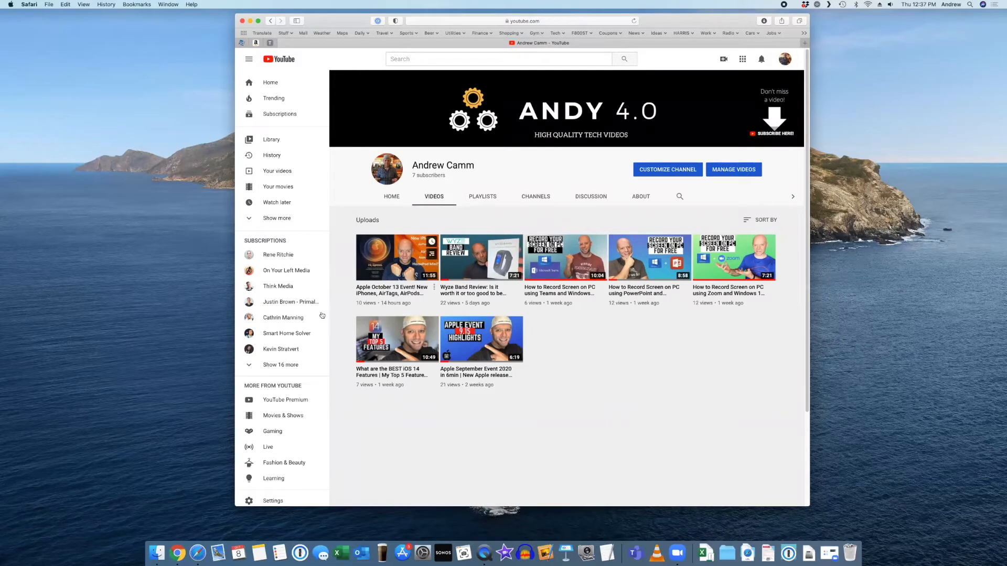
pyautogui.moveTo(585, 427)
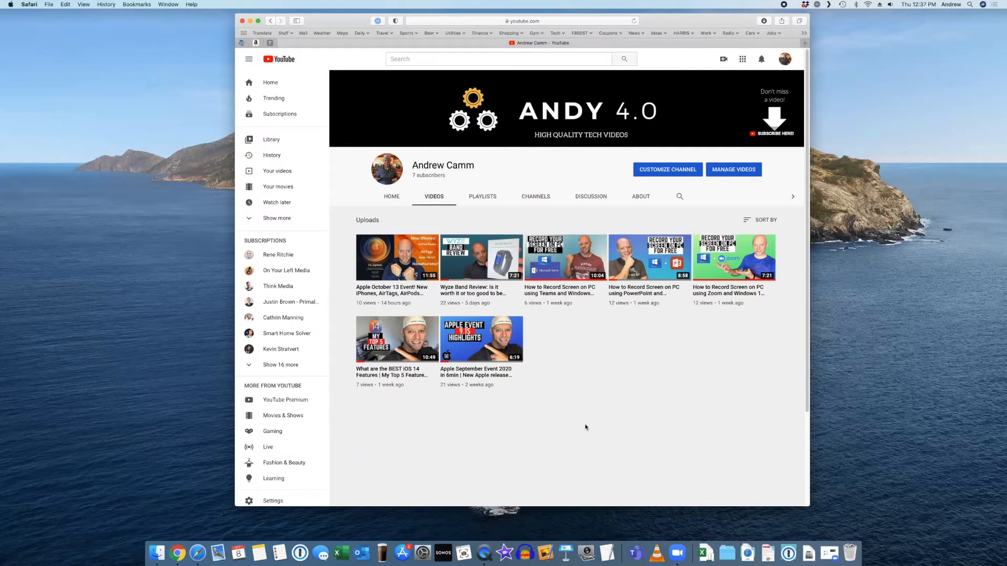
pyautogui.moveTo(380, 309)
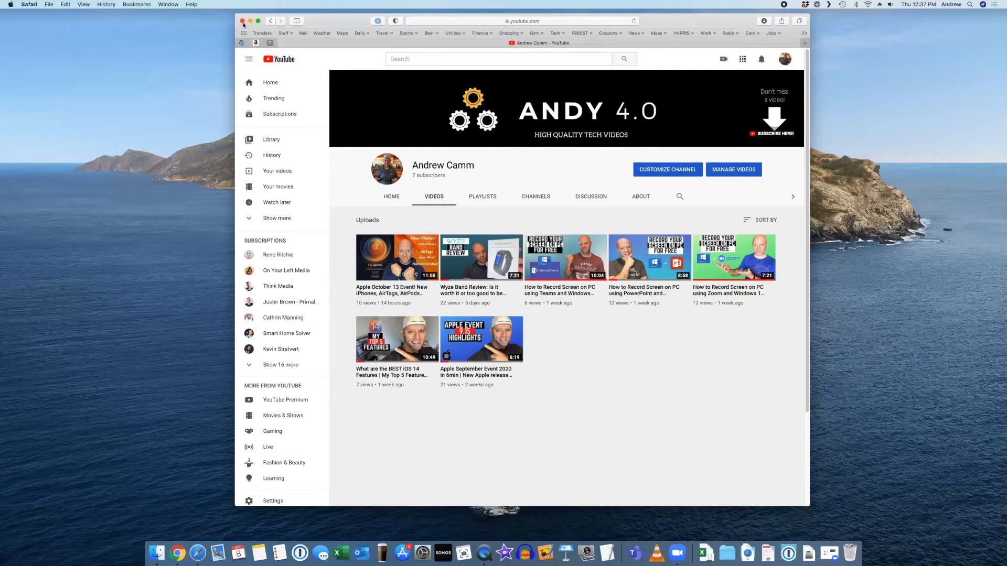
pyautogui.click(241, 20)
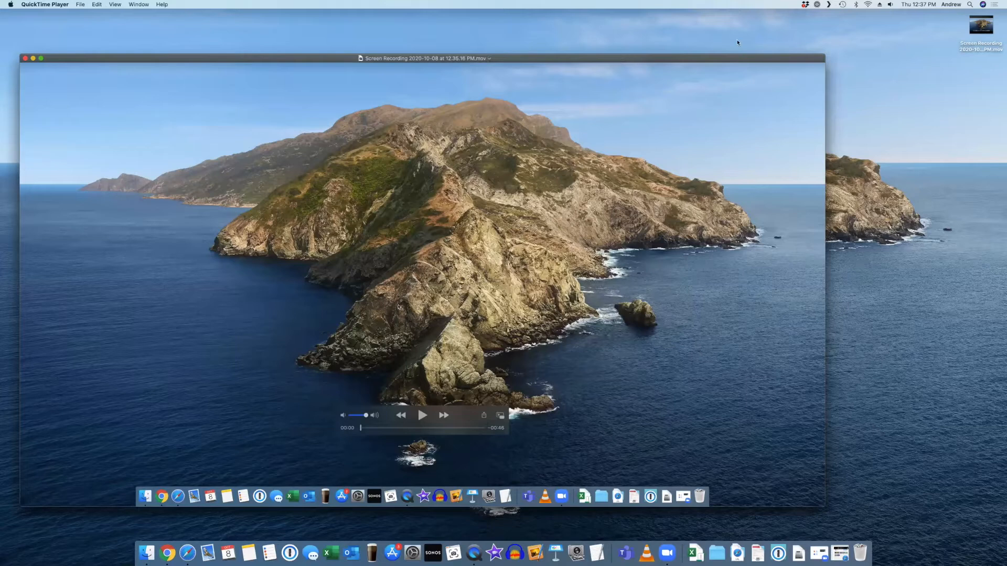
pyautogui.moveTo(364, 88)
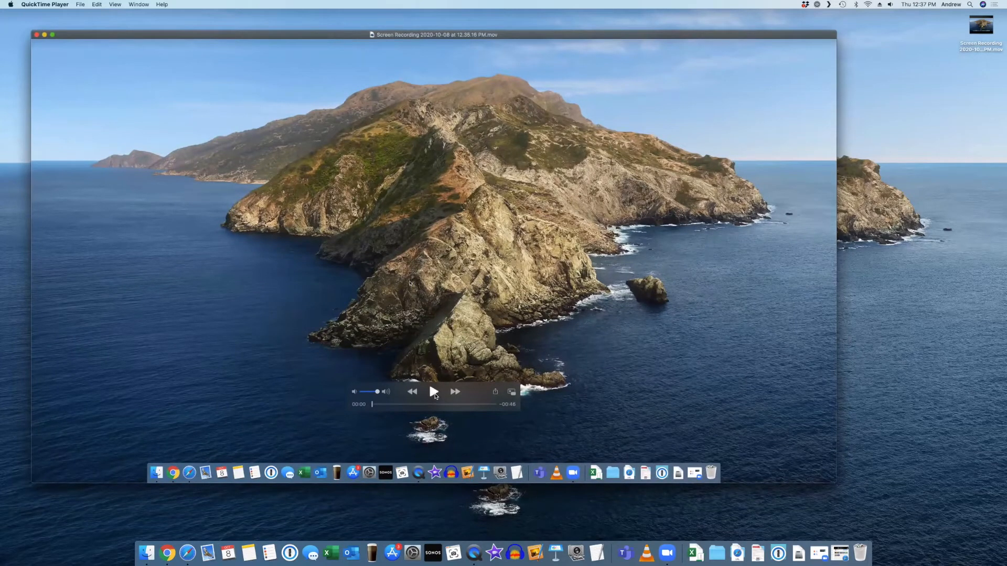
# Play the screen recording, skip to a later point, then close the player window.
pyautogui.click(433, 391)
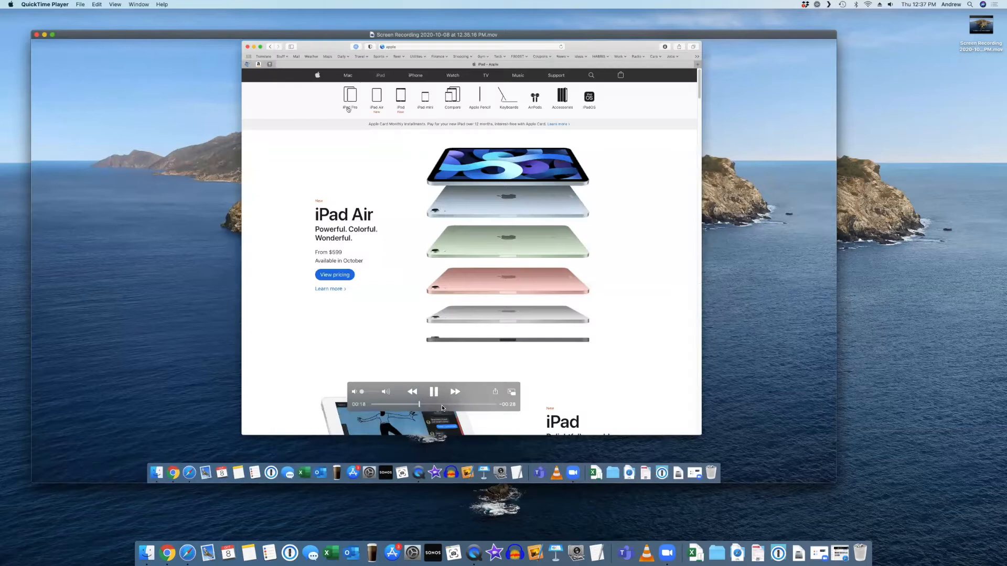
pyautogui.click(469, 46)
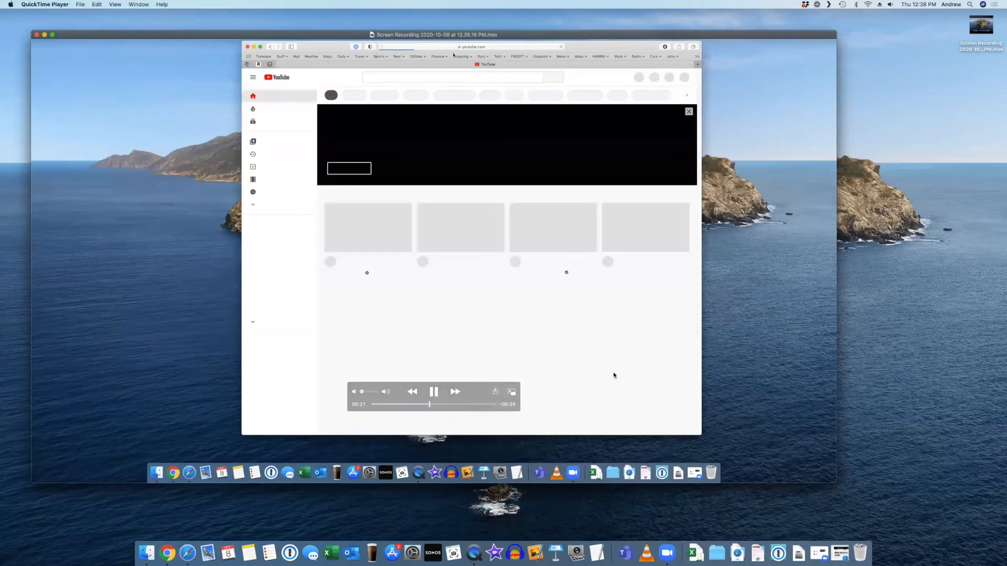
pyautogui.click(684, 77)
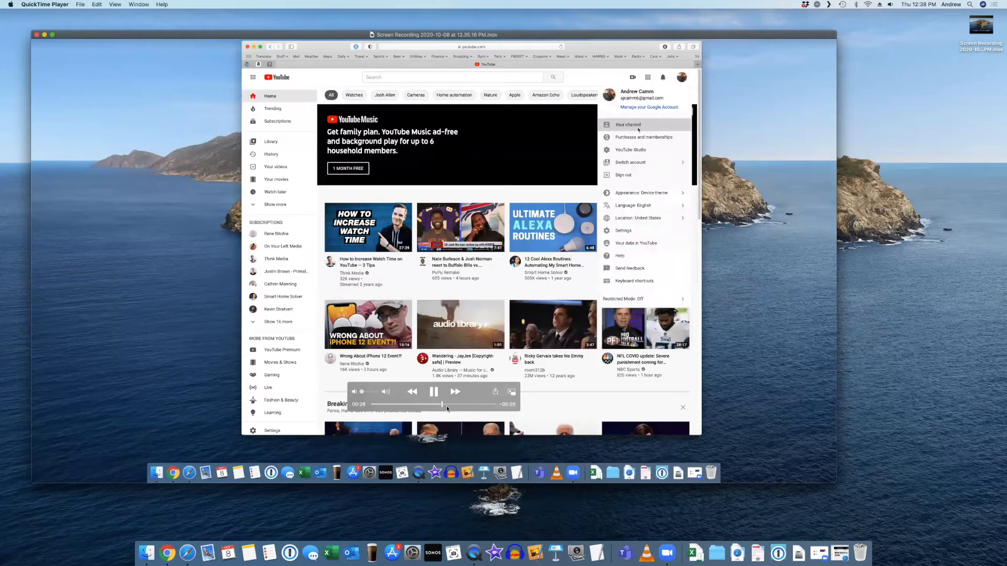
pyautogui.click(628, 125)
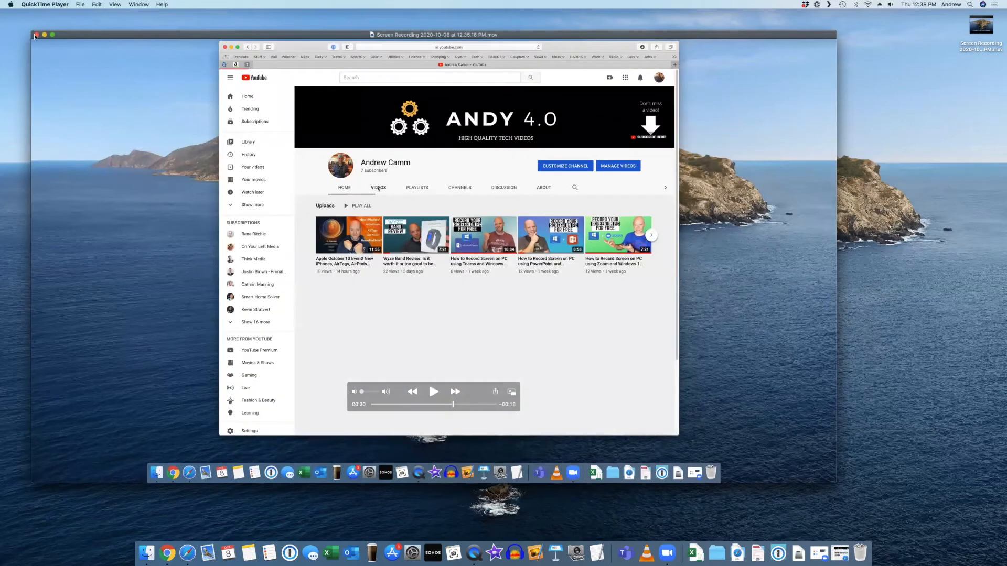
pyautogui.click(35, 36)
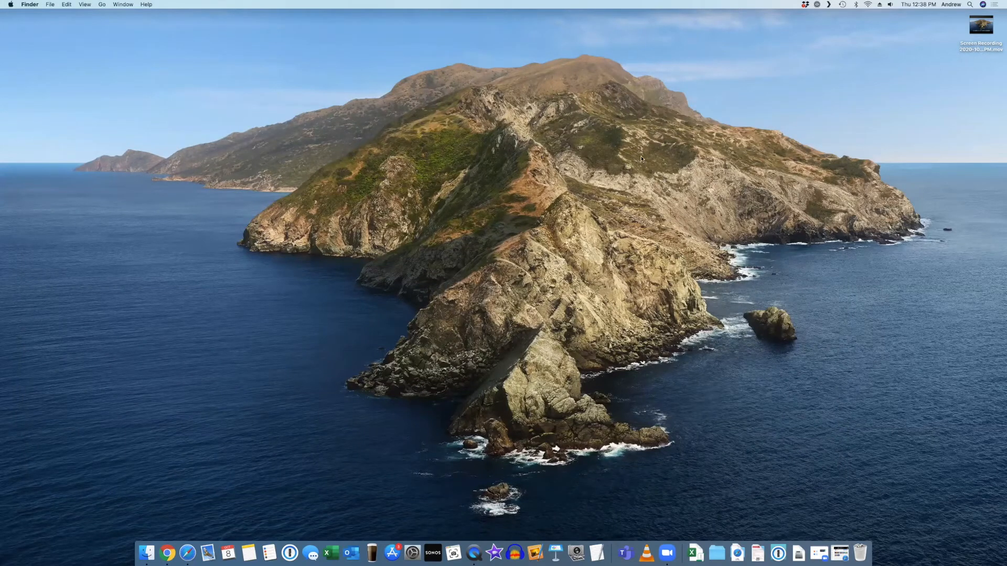
pyautogui.moveTo(823, 137)
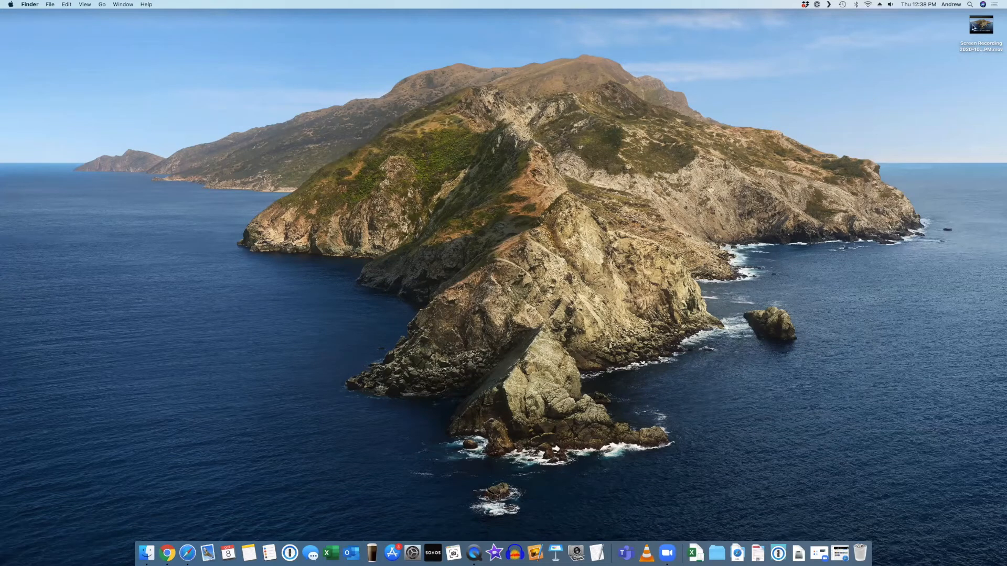
# Select the Screen Recording file on the desktop and relaunch QuickTime Player from the Dock.
pyautogui.click(980, 25)
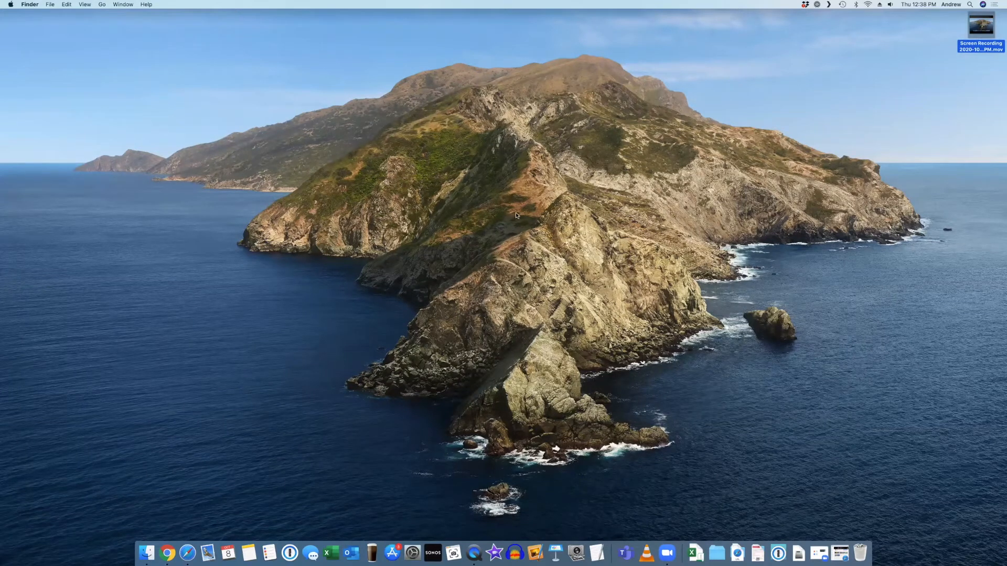
pyautogui.moveTo(327, 226)
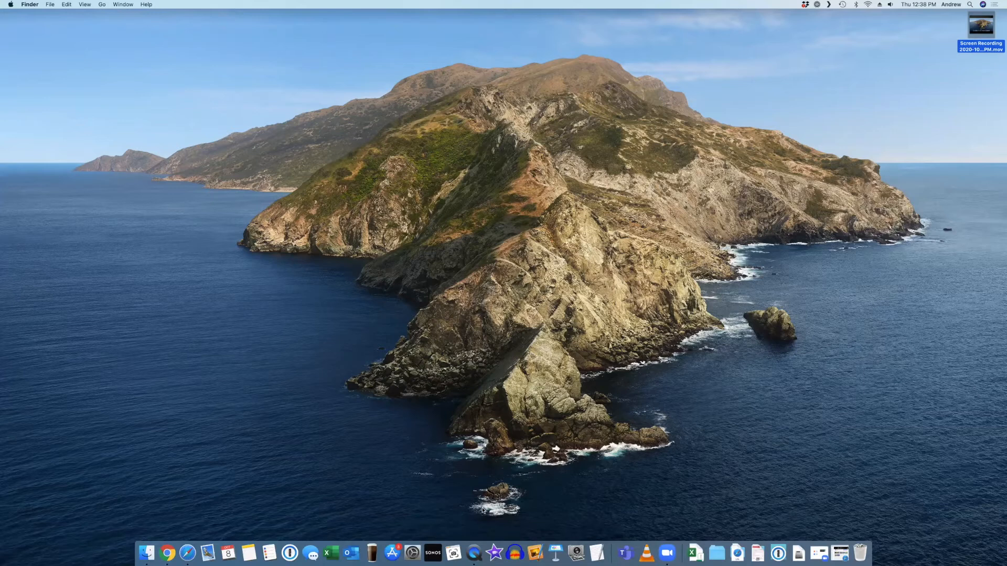
pyautogui.click(473, 552)
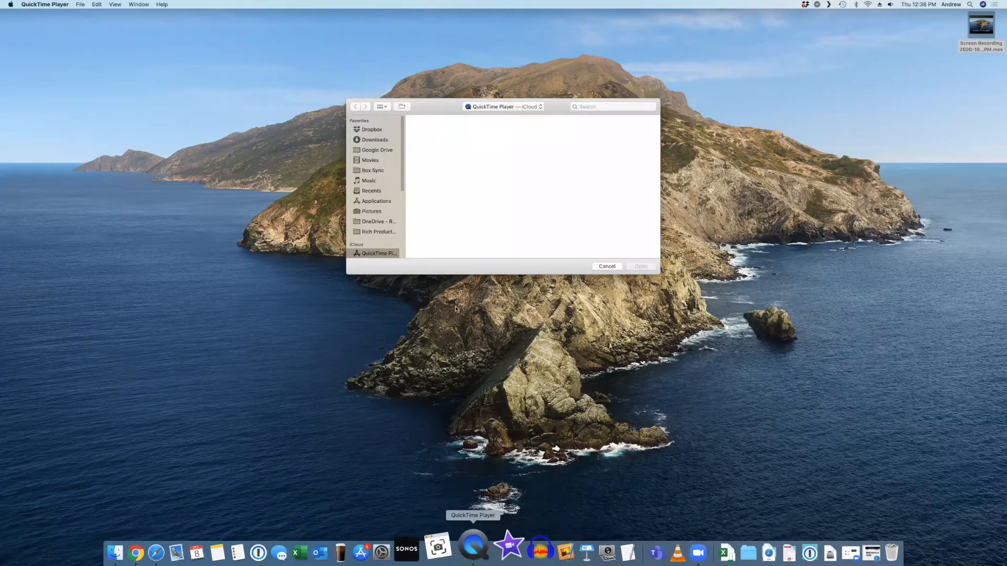
# Cancel the Open dialog and choose New Movie Recording to show the webcam feed.
pyautogui.click(606, 266)
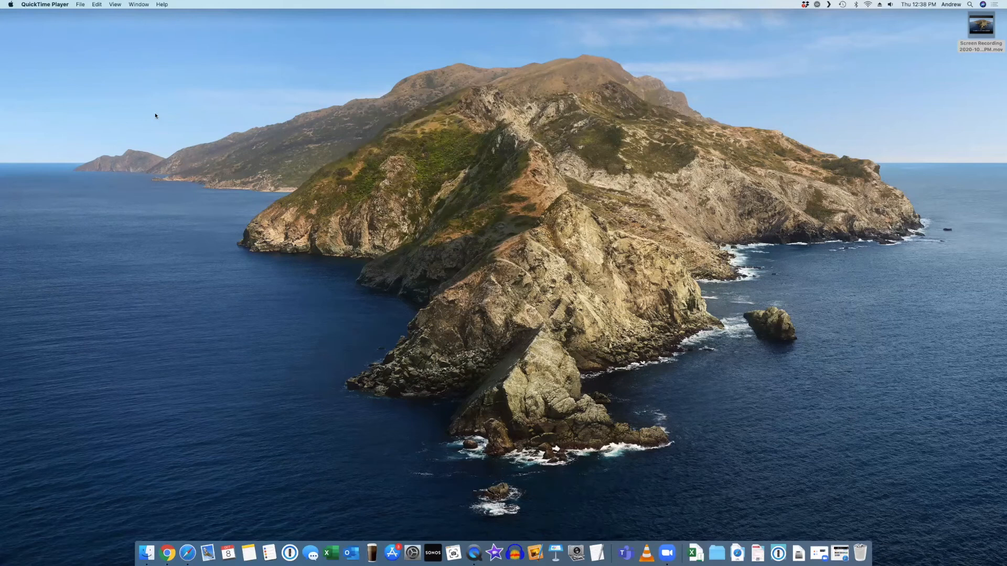
pyautogui.click(79, 4)
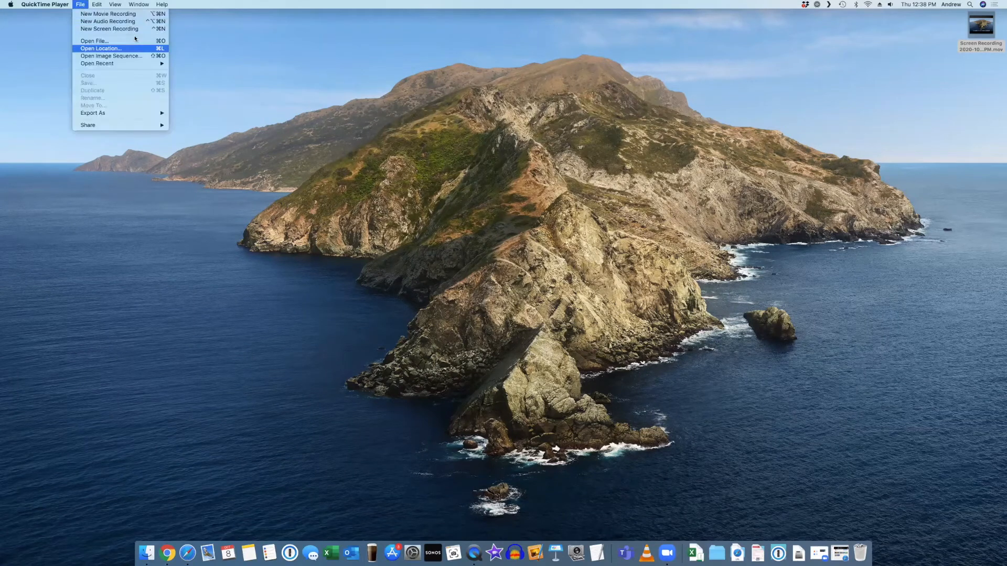
pyautogui.moveTo(109, 29)
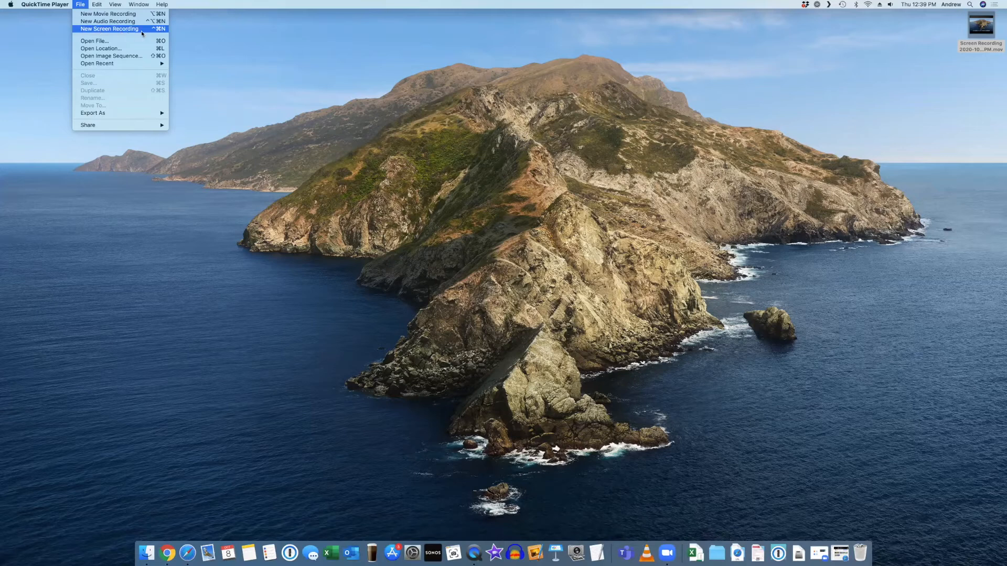
pyautogui.moveTo(108, 14)
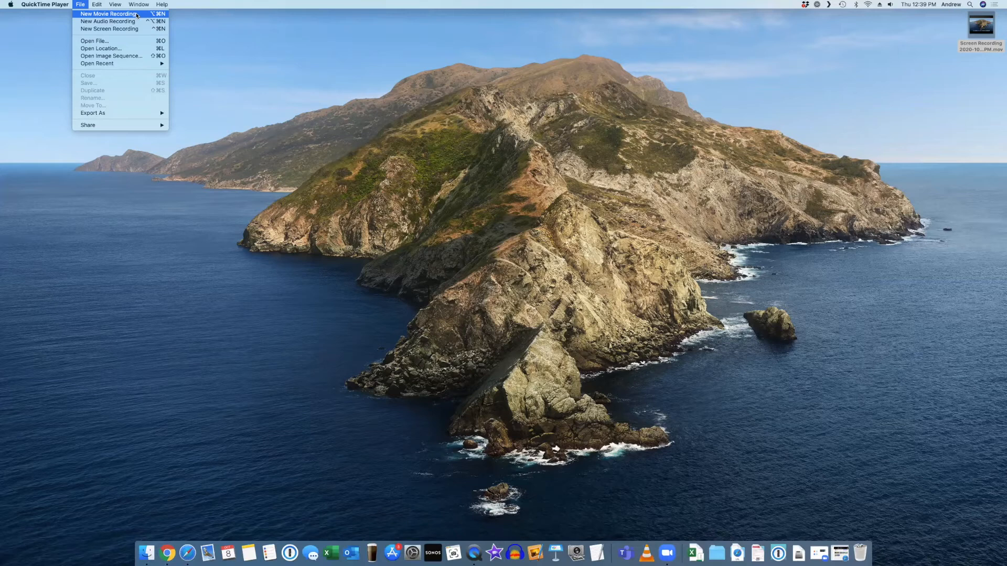
pyautogui.click(108, 13)
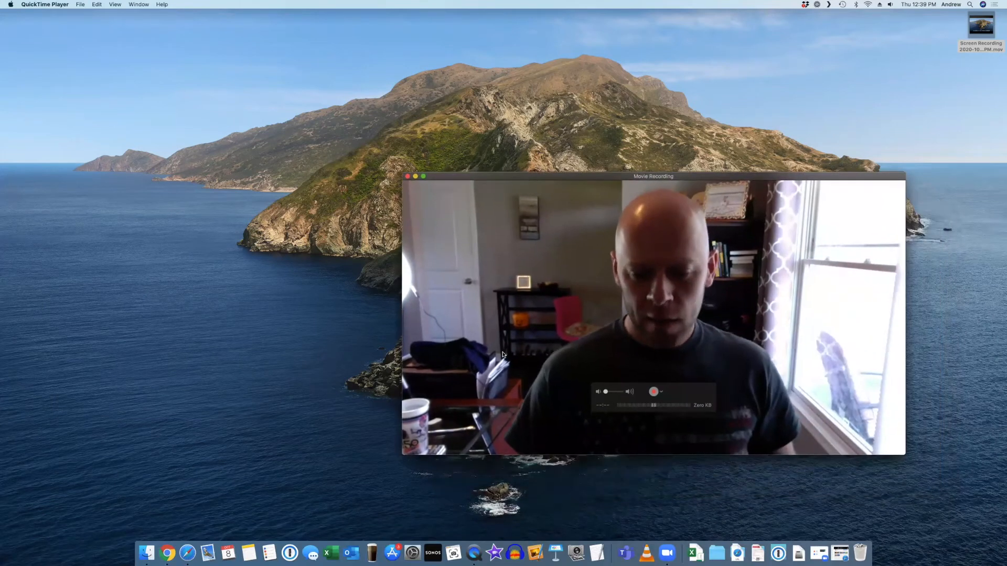
pyautogui.moveTo(467, 369)
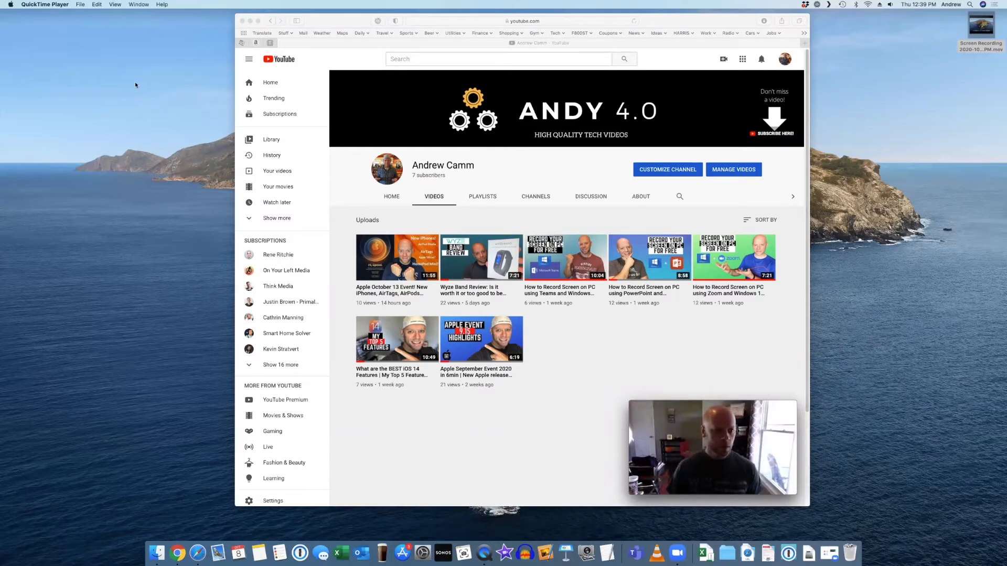
pyautogui.moveTo(174, 70)
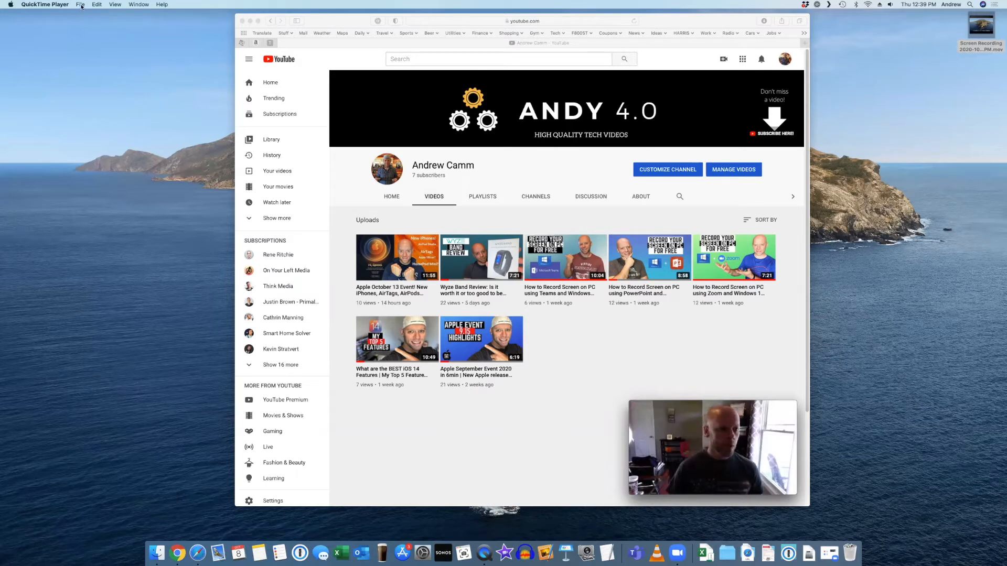
# Look through the Edit menu, then show the File menu's New Screen Recording option.
pyautogui.click(96, 4)
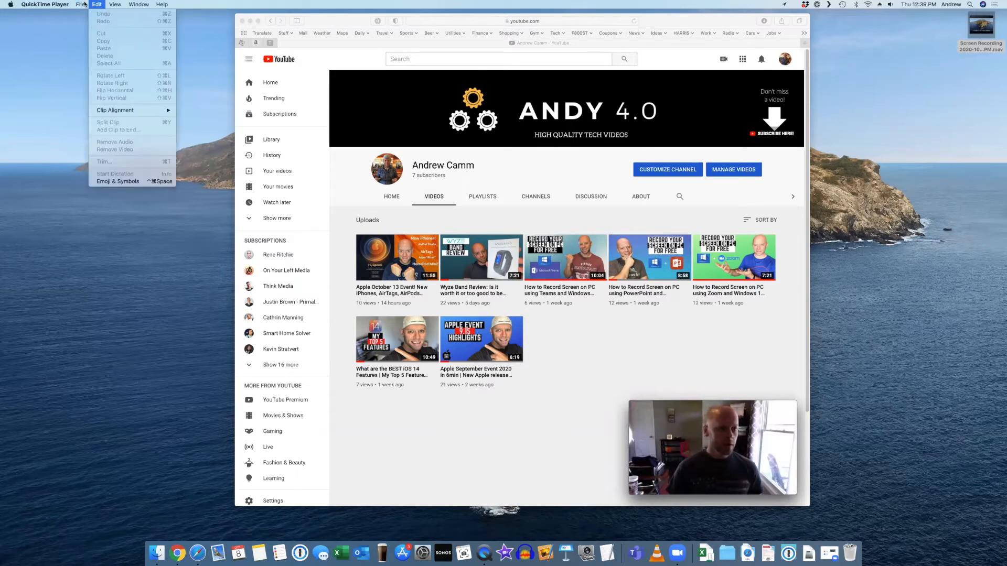
pyautogui.click(80, 4)
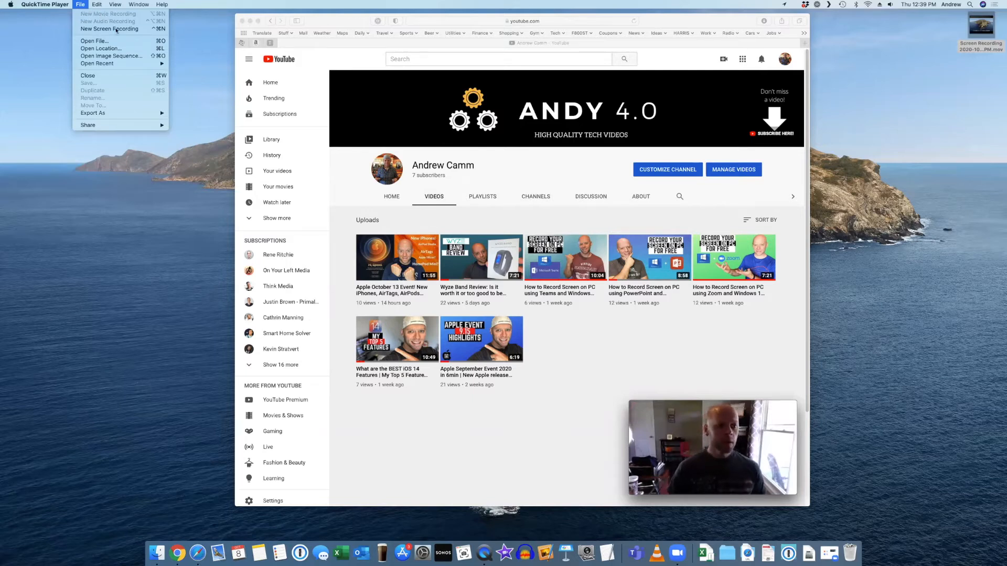
pyautogui.moveTo(110, 29)
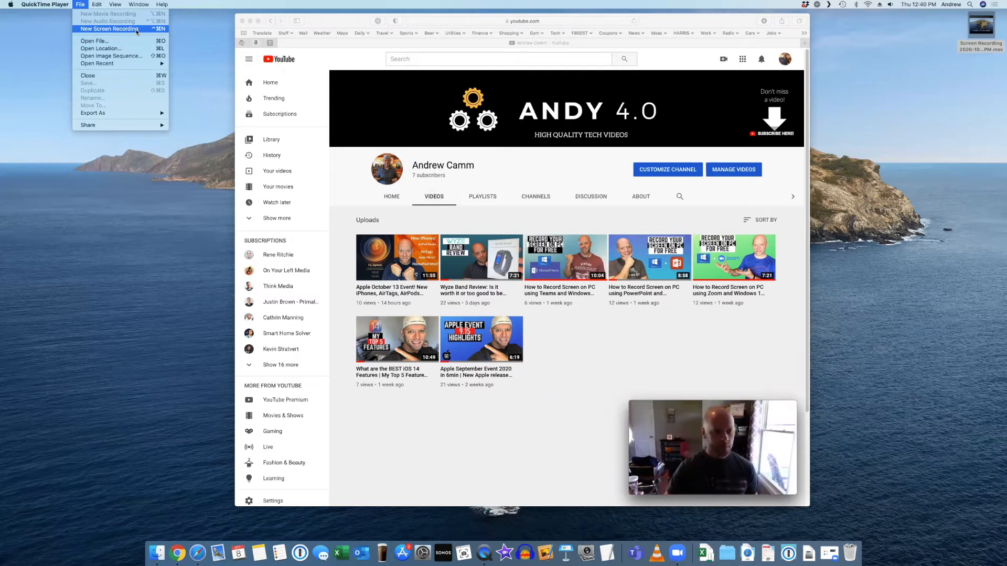
# Start a new screen recording and open its options for microphone and mouse clicks.
pyautogui.click(109, 29)
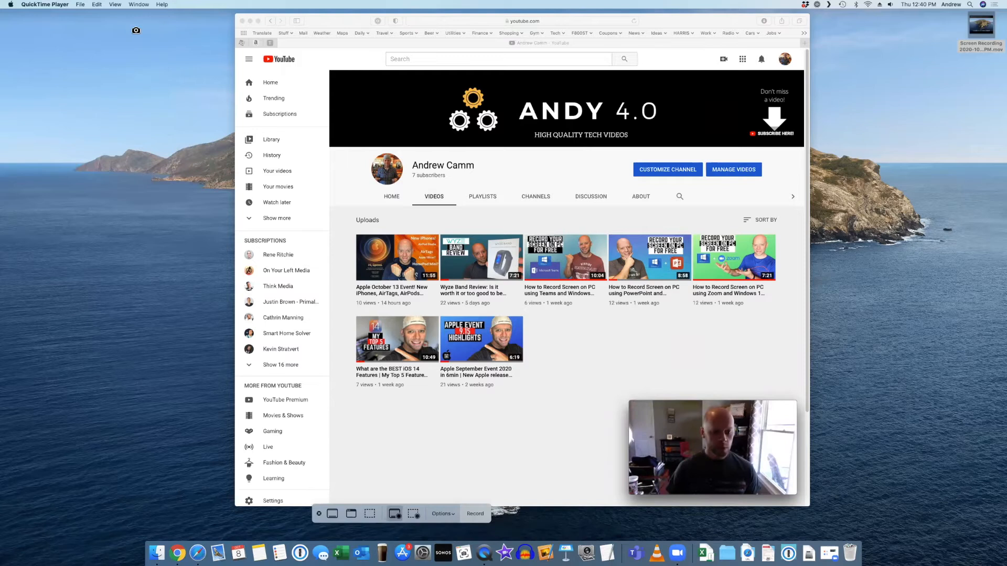
pyautogui.moveTo(415, 513)
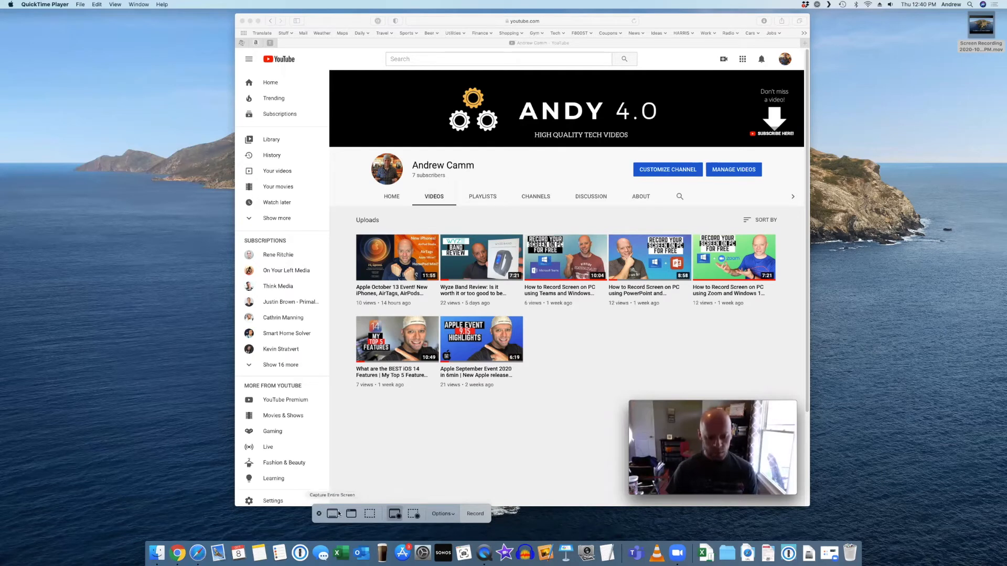
pyautogui.moveTo(416, 518)
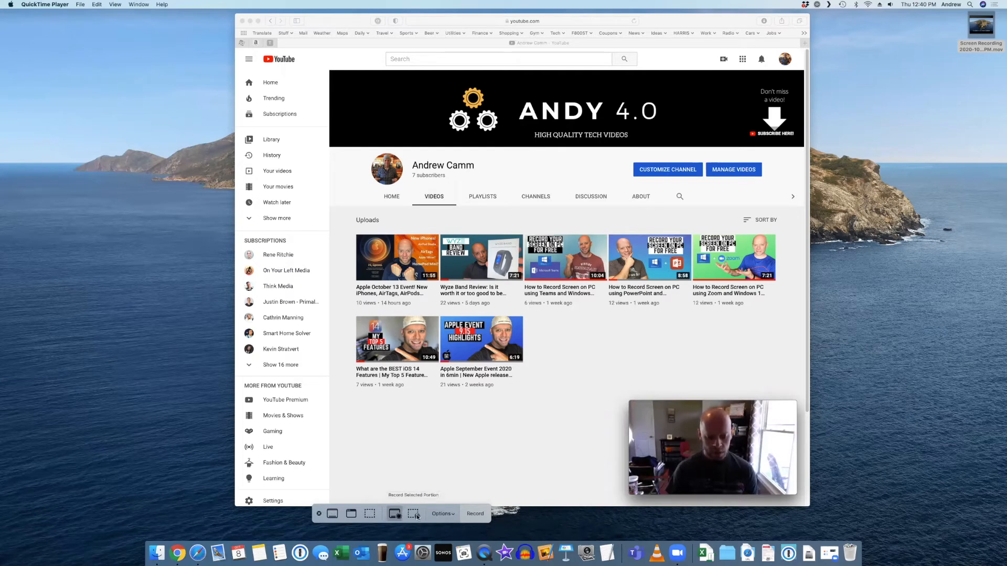
pyautogui.click(442, 512)
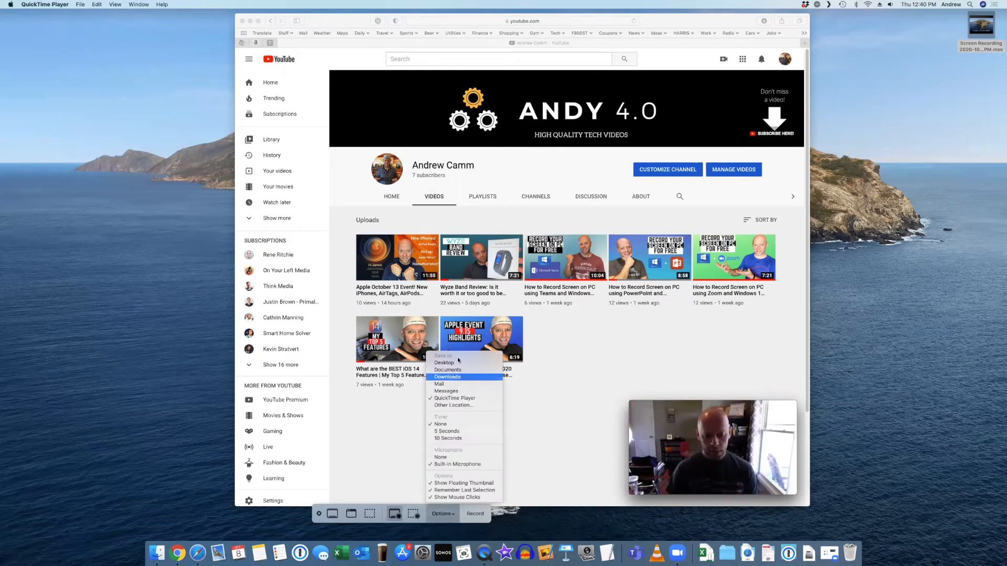
pyautogui.moveTo(453, 406)
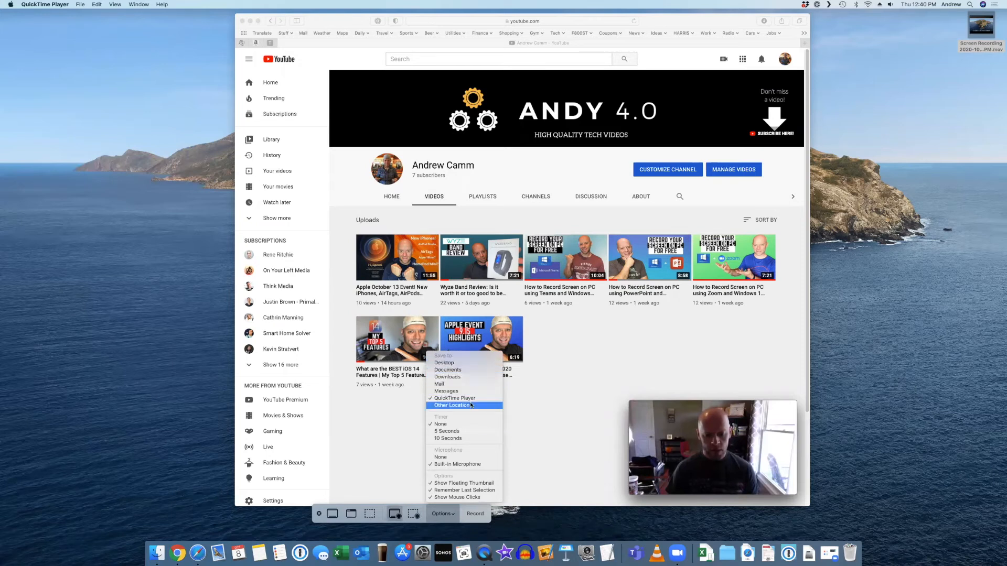
pyautogui.moveTo(464, 490)
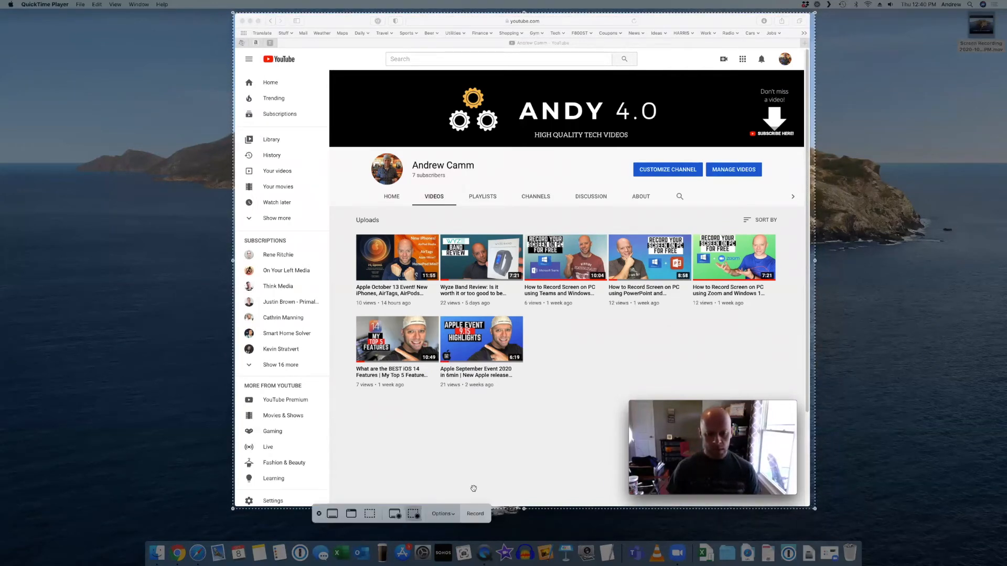
pyautogui.moveTo(503, 429)
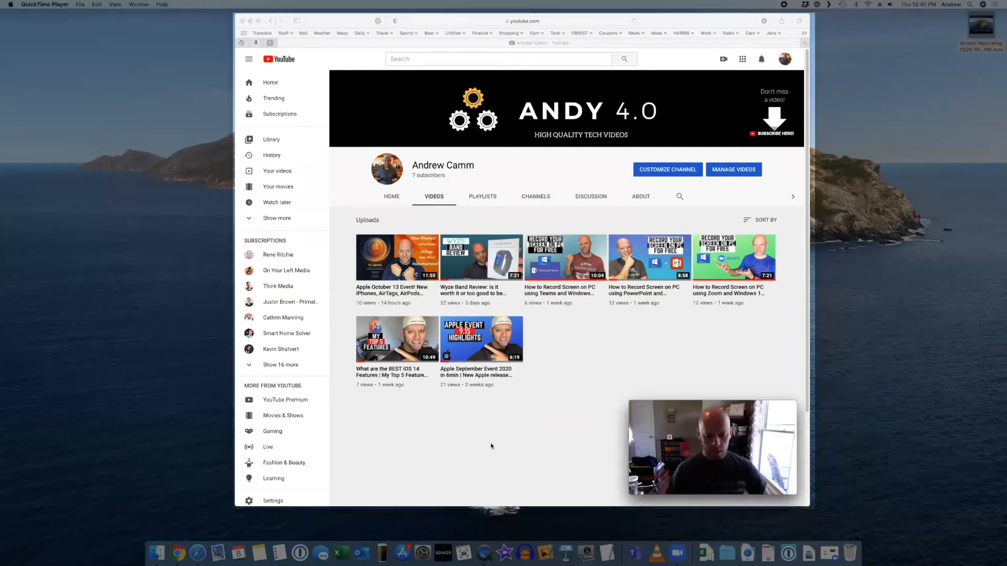
pyautogui.scroll(-3)
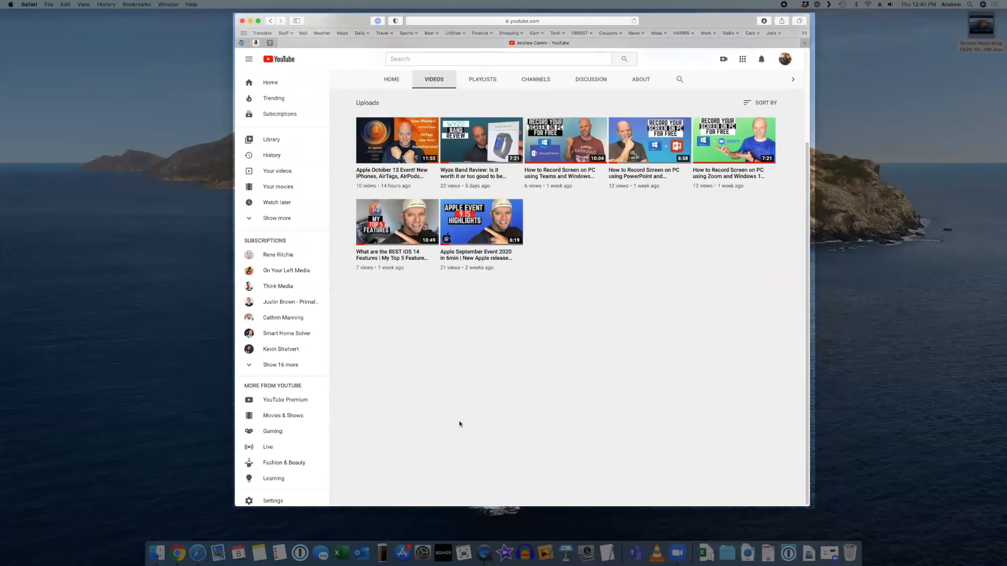
pyautogui.scroll(3)
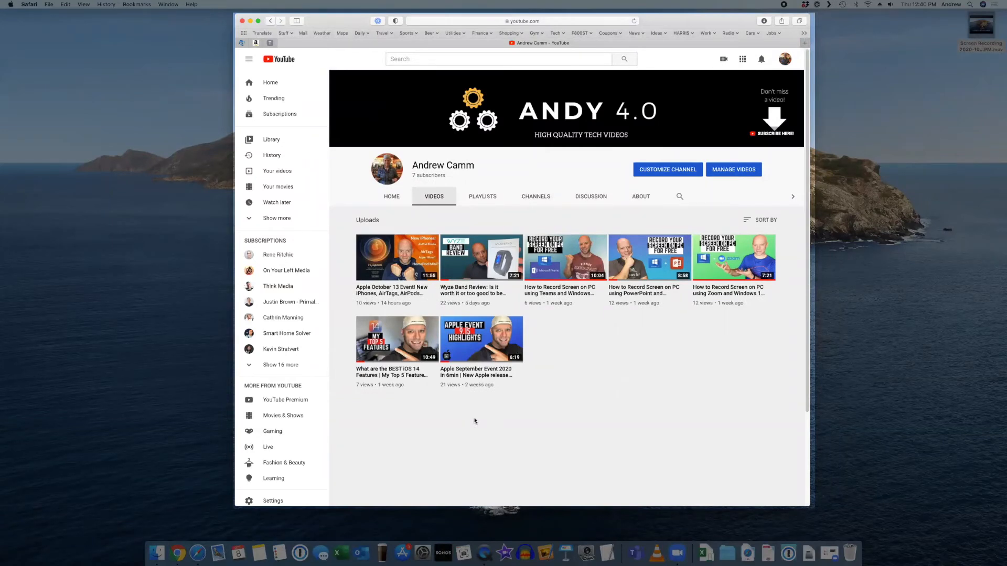
pyautogui.moveTo(636, 449)
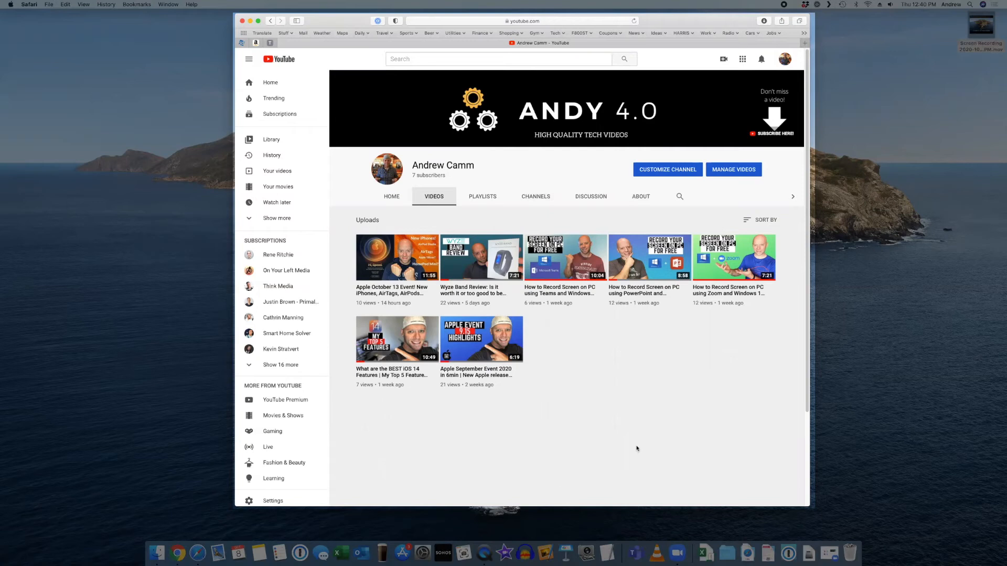
pyautogui.moveTo(452, 443)
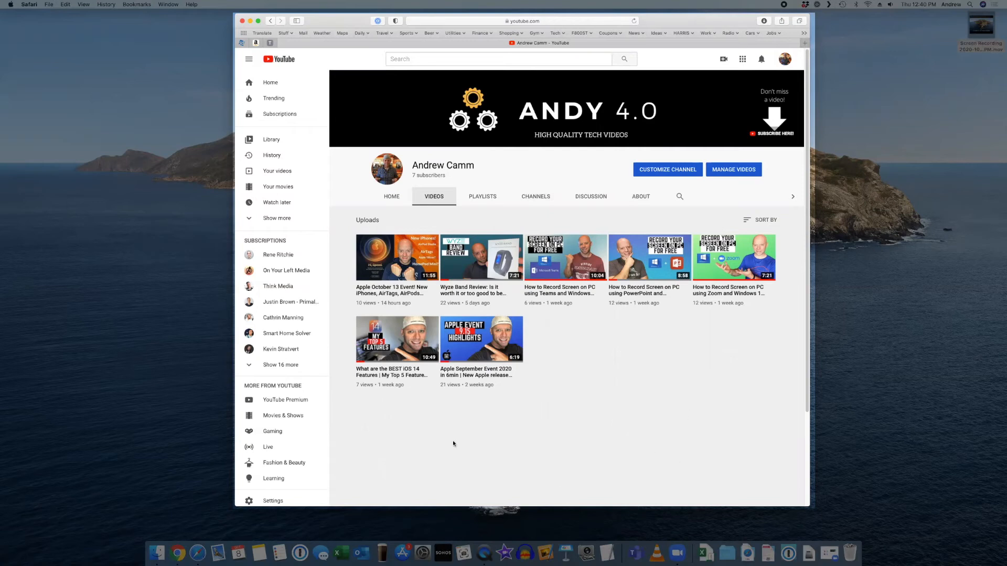
pyautogui.moveTo(346, 28)
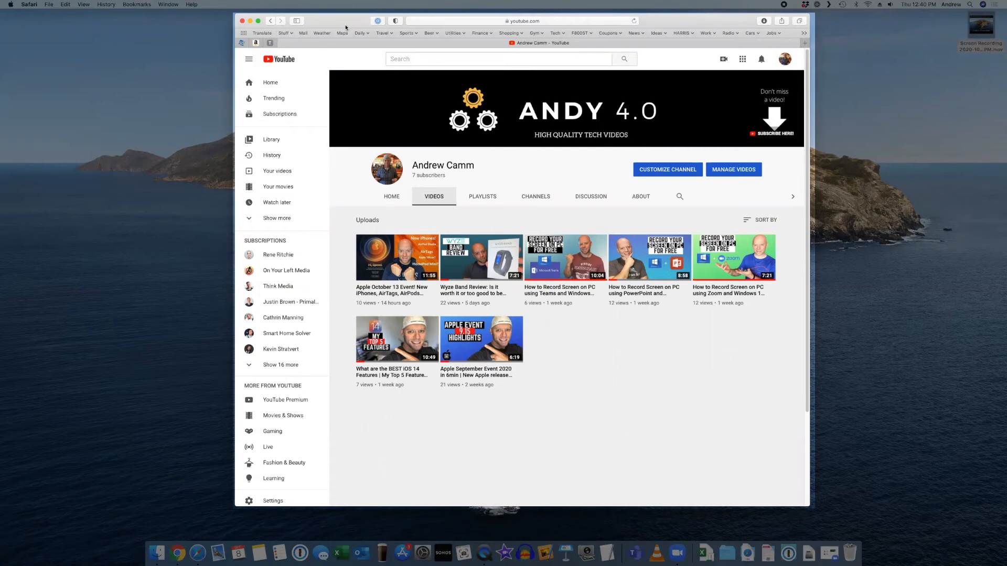
pyautogui.moveTo(481, 460)
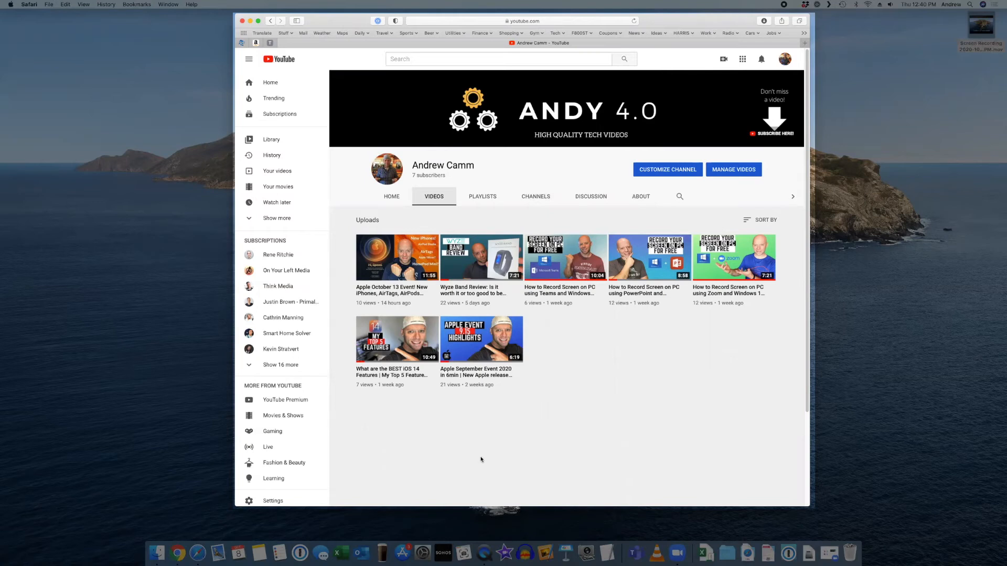
pyautogui.moveTo(490, 466)
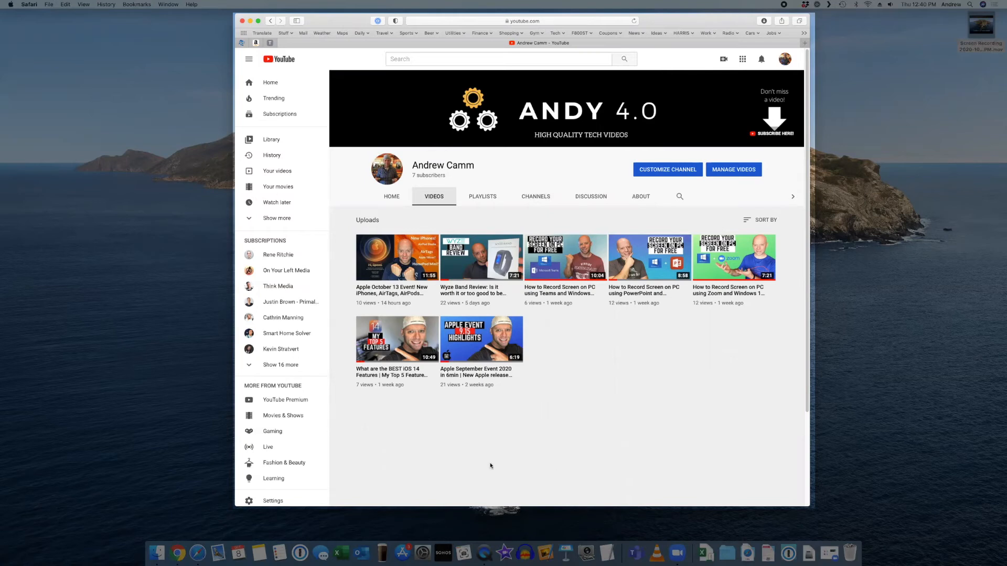
pyautogui.moveTo(478, 420)
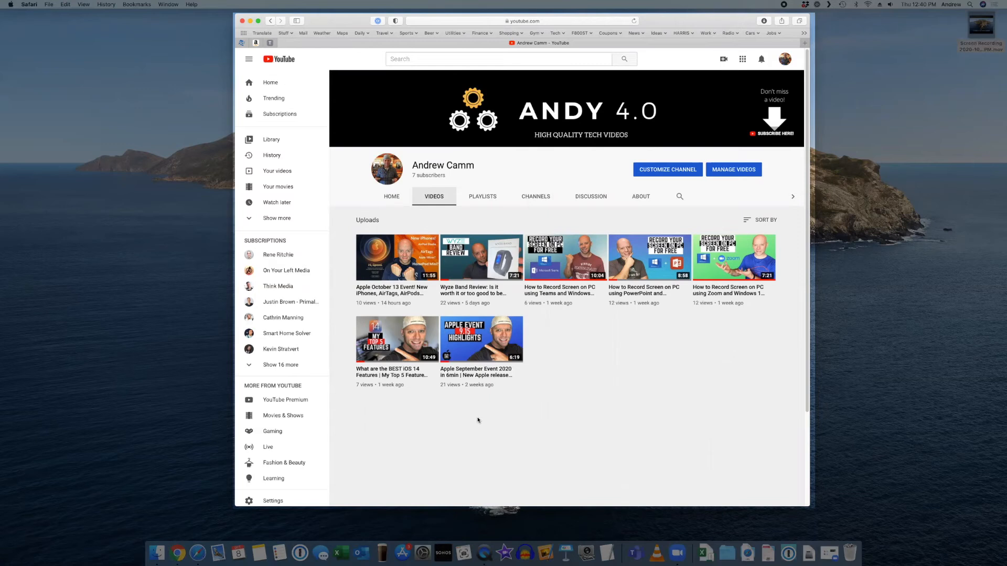
pyautogui.moveTo(483, 551)
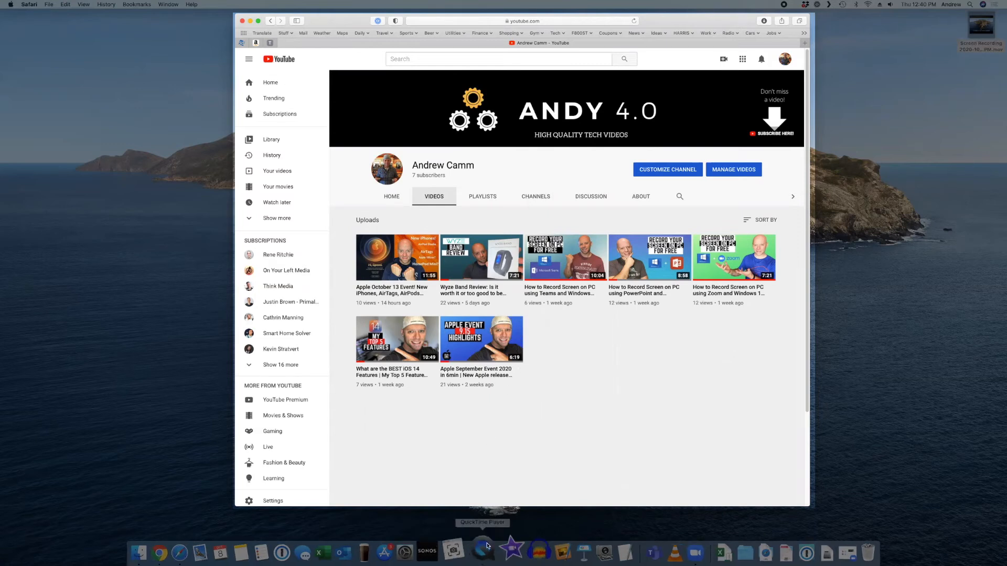
# Bring QuickTime Player back to the front and check its View menu.
pyautogui.click(483, 552)
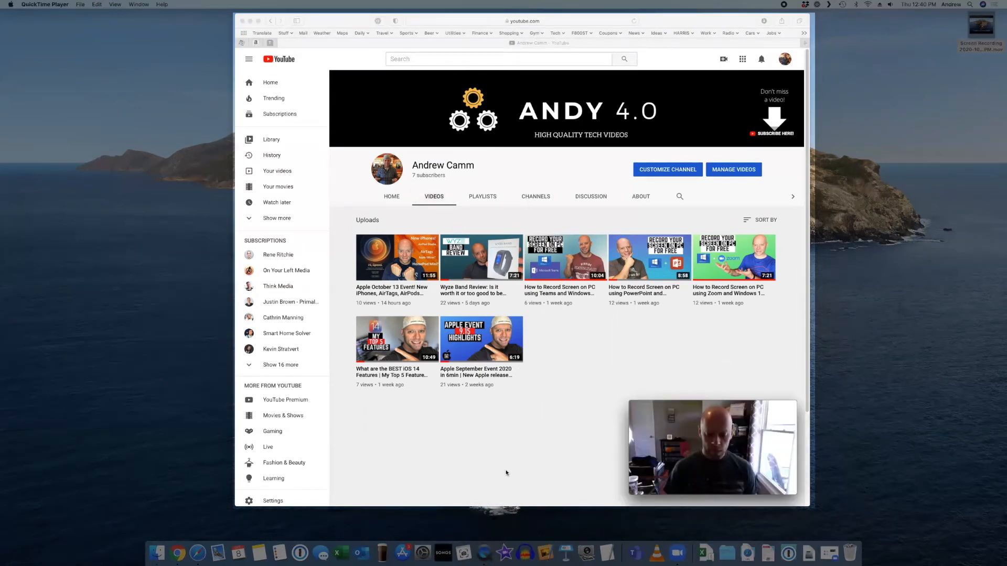
pyautogui.moveTo(374, 419)
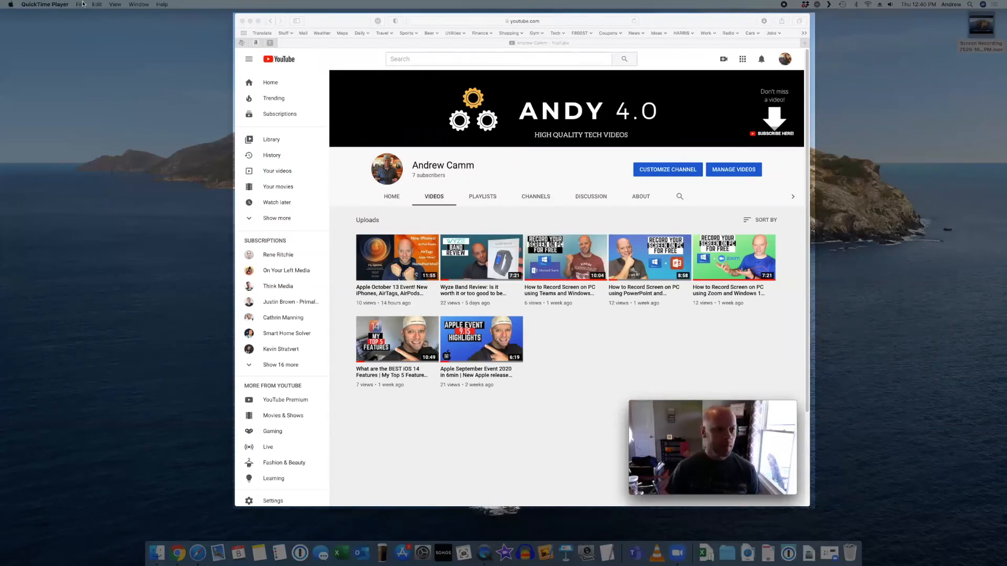
pyautogui.moveTo(116, 4)
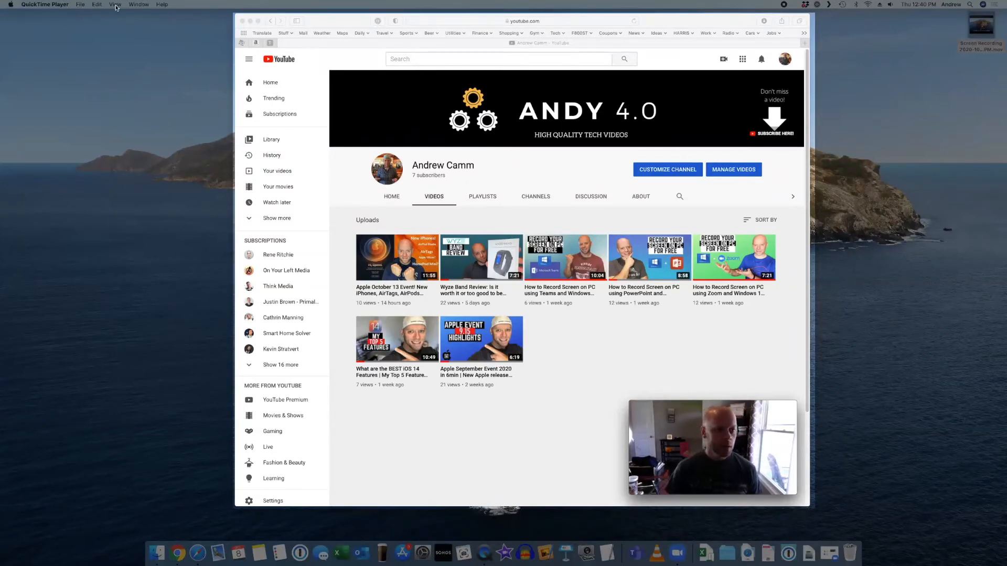
pyautogui.click(114, 5)
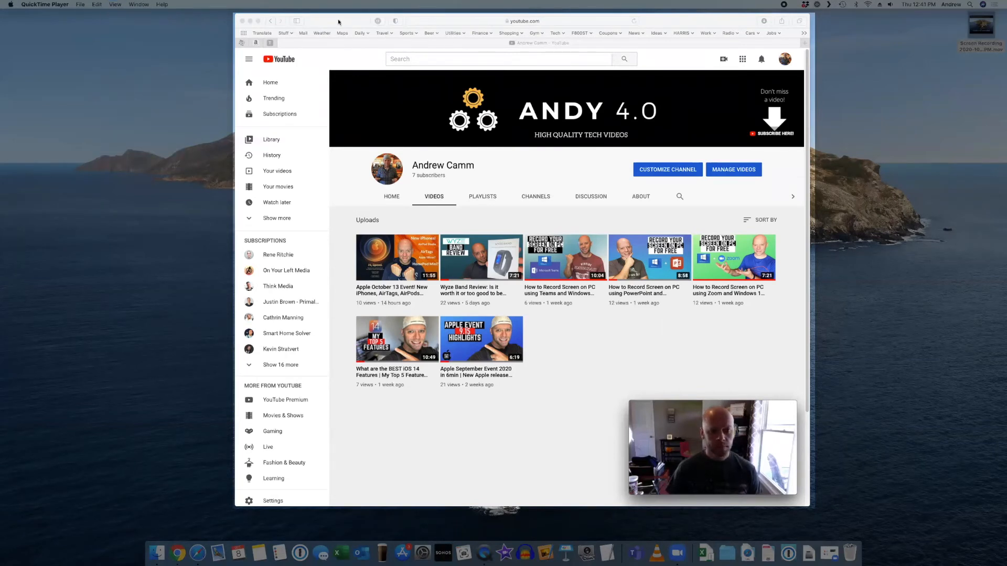
pyautogui.moveTo(356, 109)
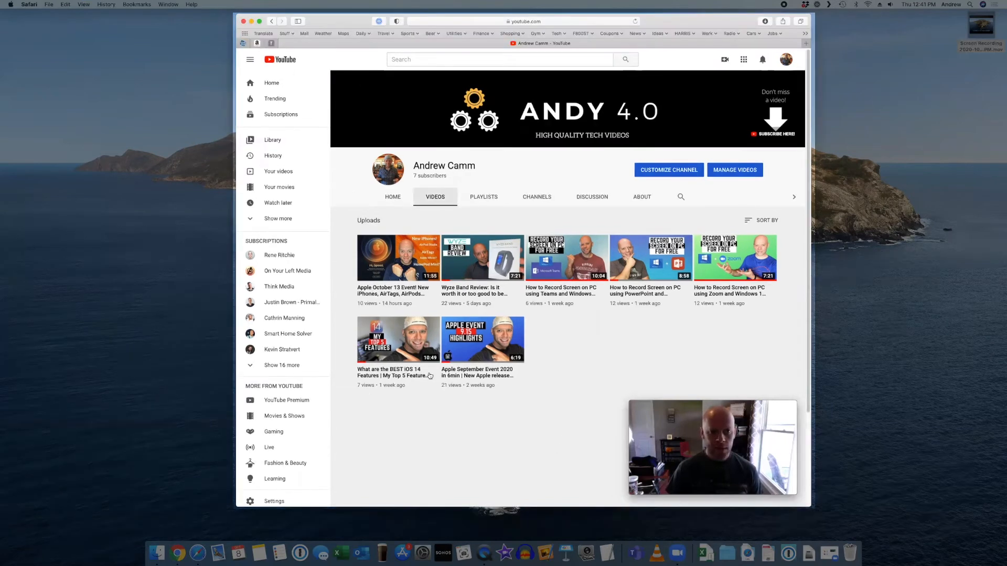
pyautogui.moveTo(471, 421)
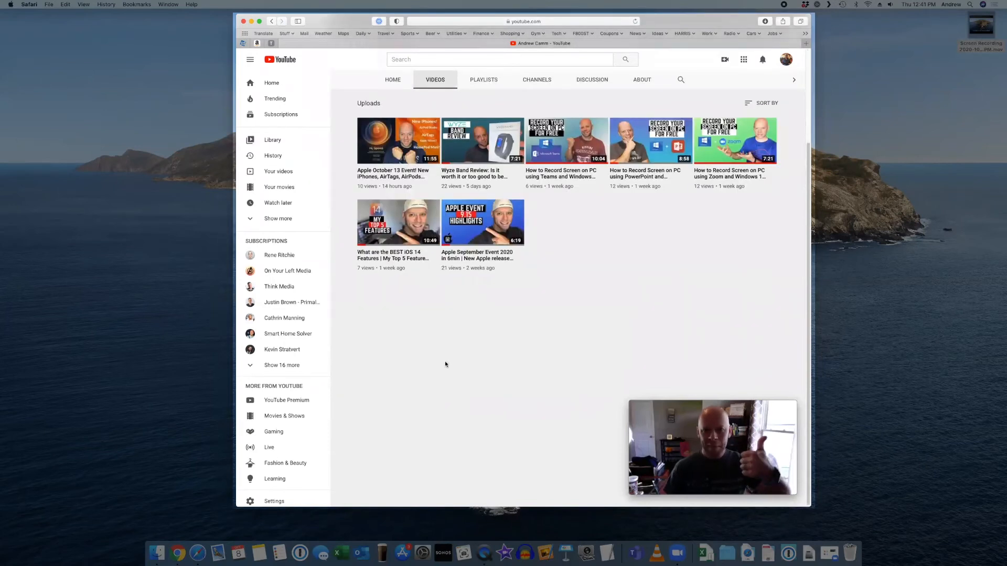
# Scroll the YouTube Videos page up and down while recording.
pyautogui.scroll(3)
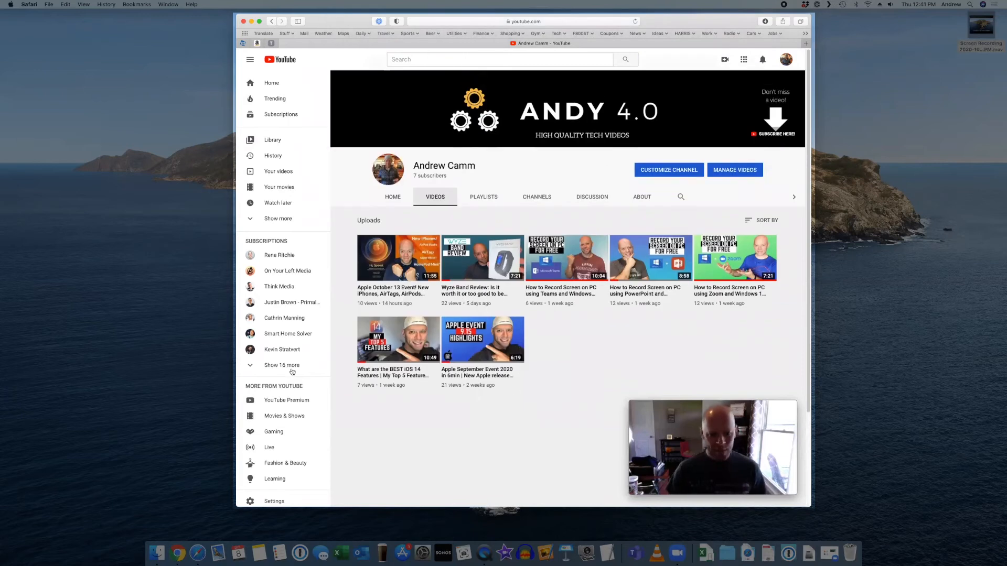
pyautogui.scroll(-3)
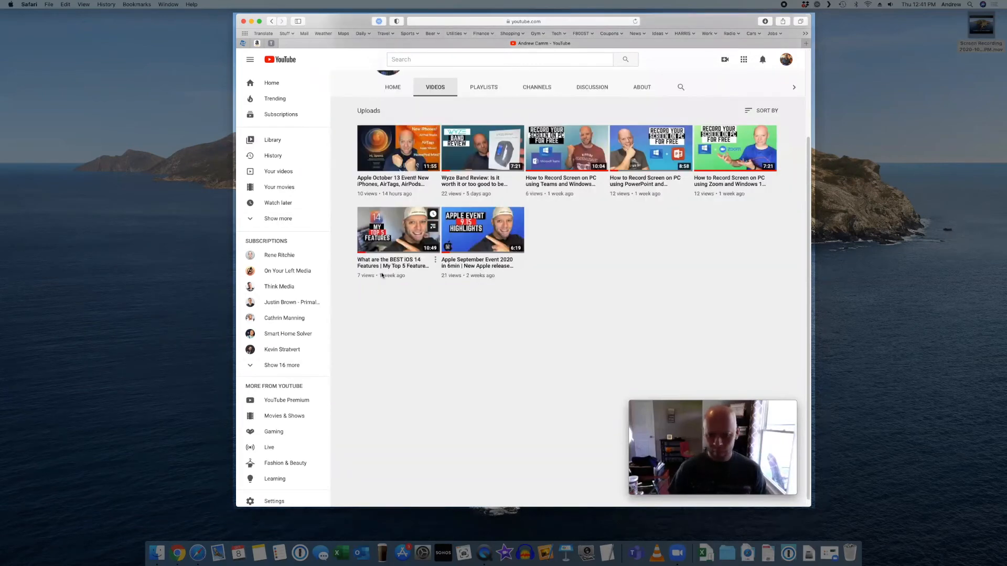
pyautogui.scroll(3)
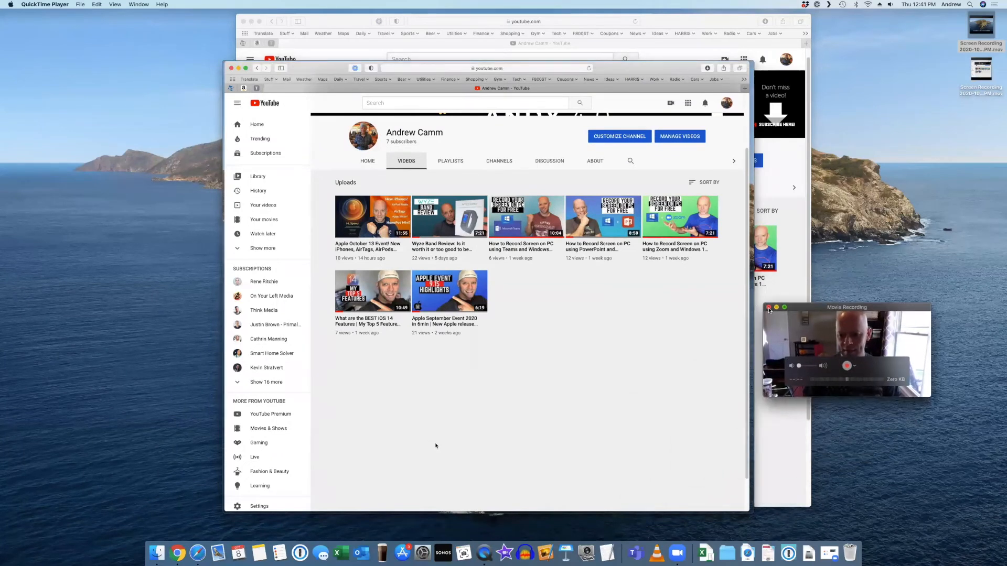
# Focus the new recording's window and start playback.
pyautogui.click(769, 309)
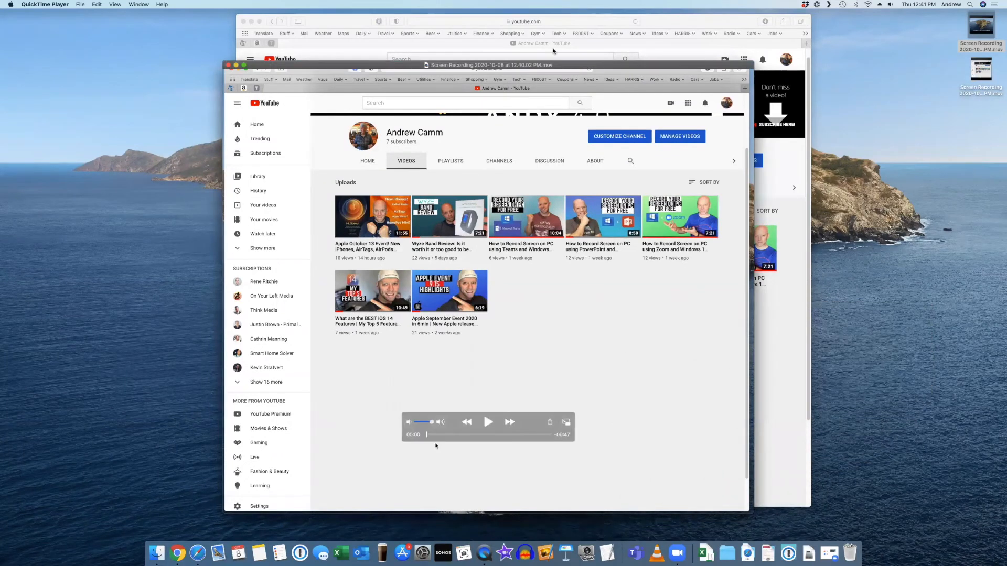
pyautogui.click(487, 422)
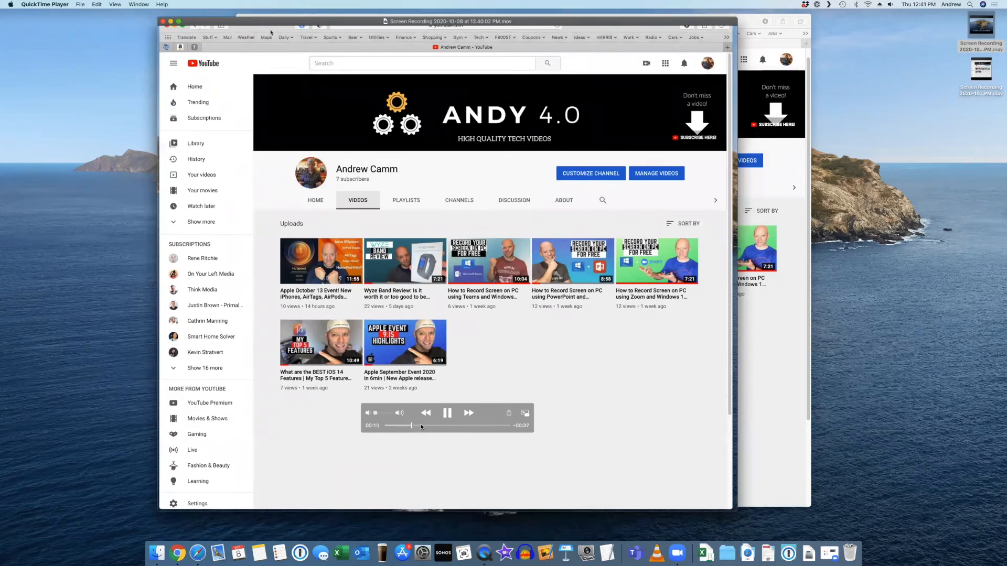
# Skip ahead, play until the webcam overlay appears, then pause.
pyautogui.click(447, 413)
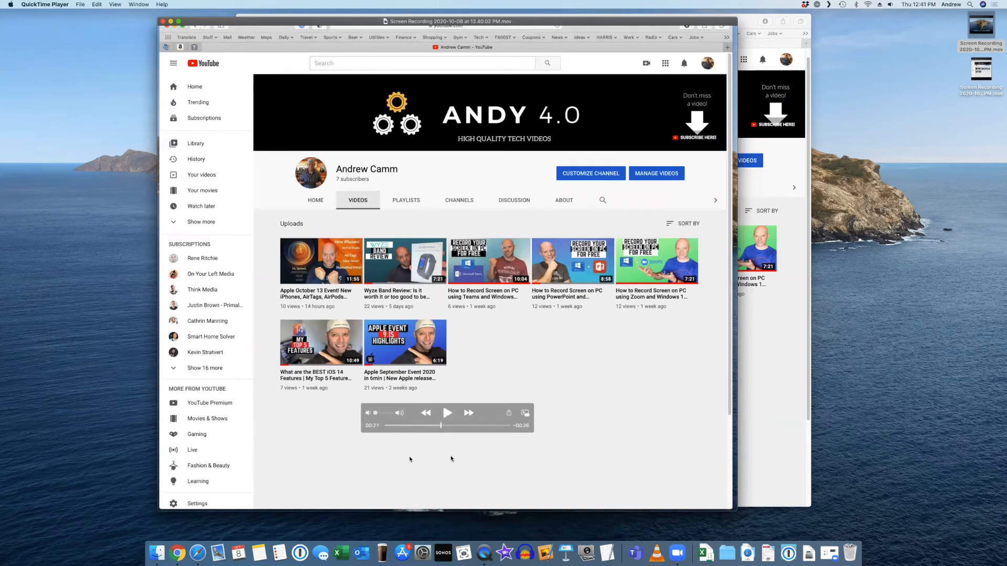
pyautogui.click(447, 413)
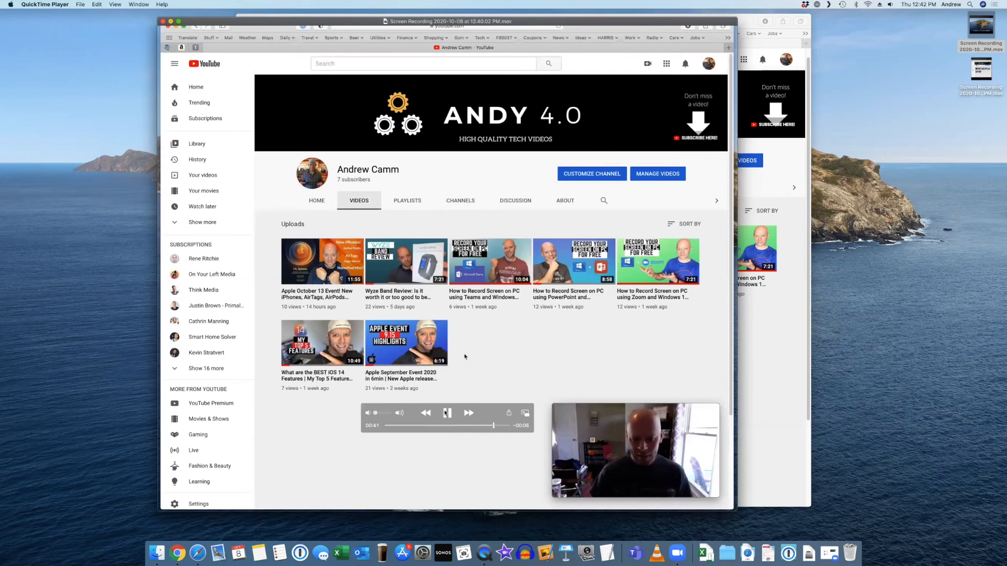
pyautogui.click(446, 413)
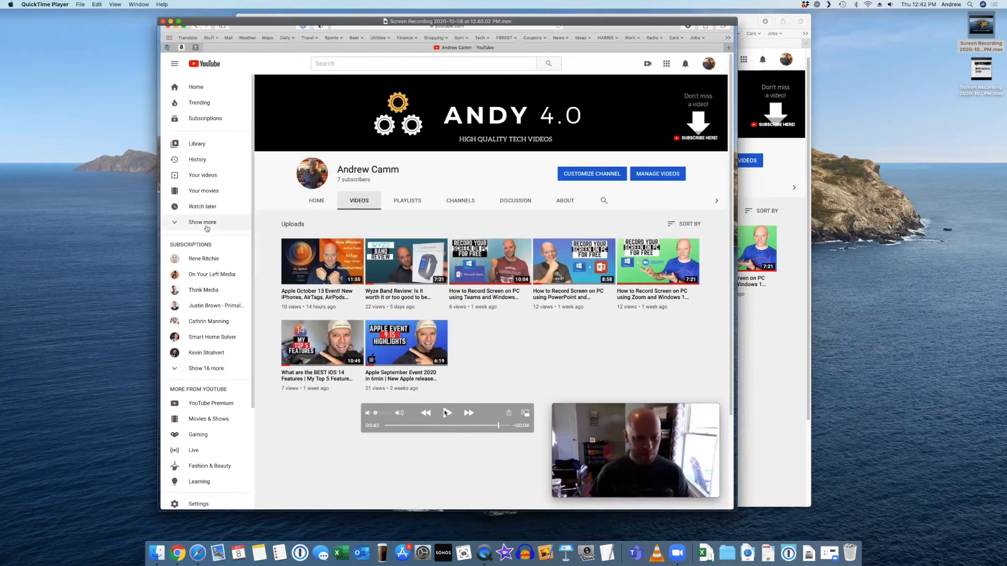